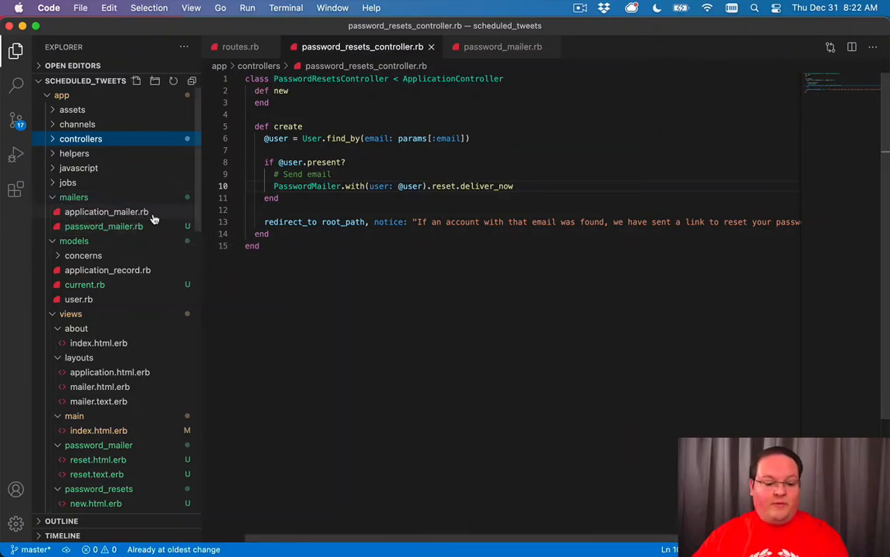
click(104, 226)
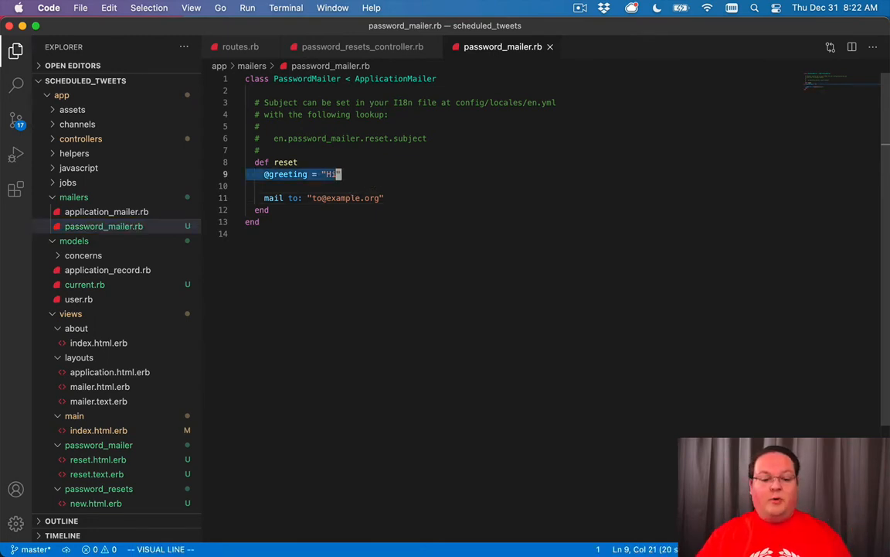
text(params[:user)
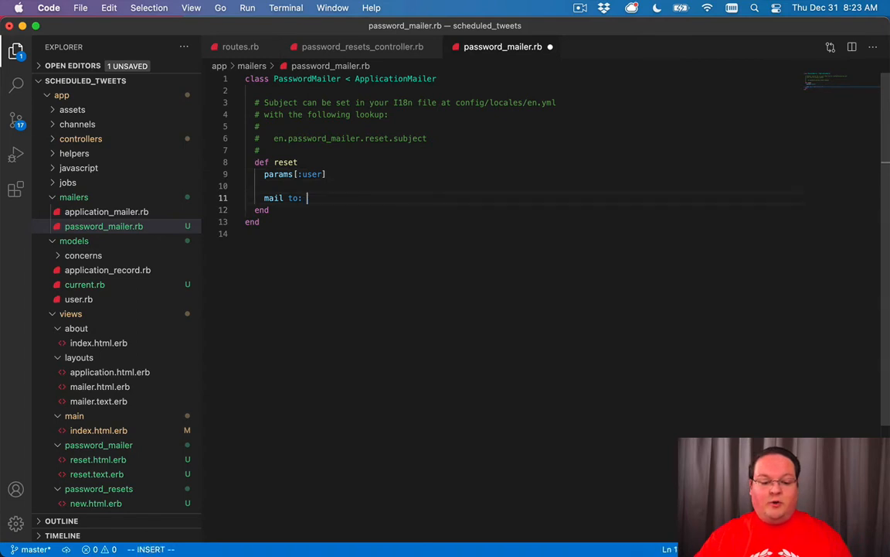
text(params[:user].)
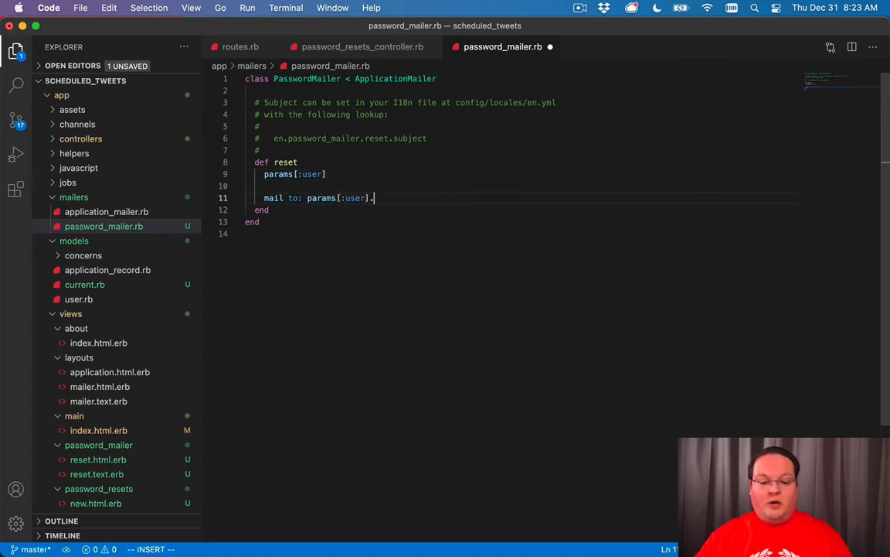
text(.email)
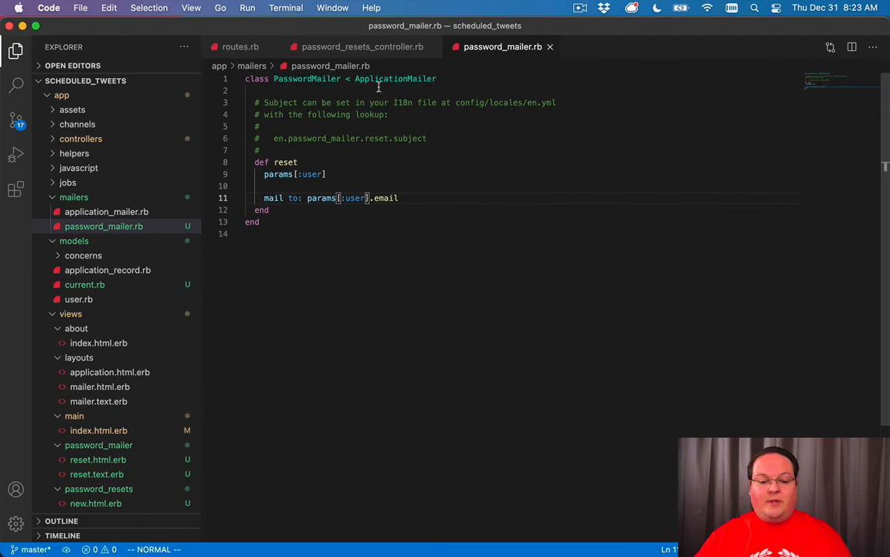
click(362, 46)
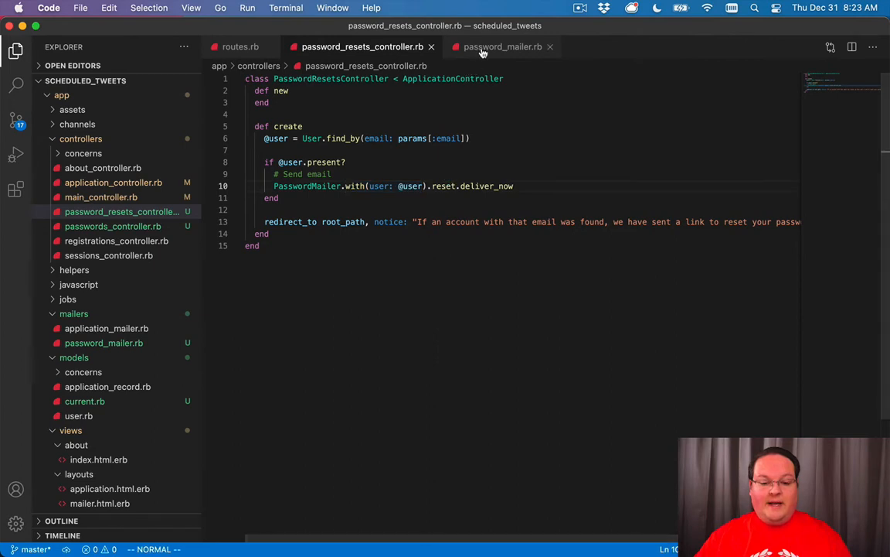
- Open the reset.html.erb and reset.text.erb templates under views/password_mailer
click(503, 46)
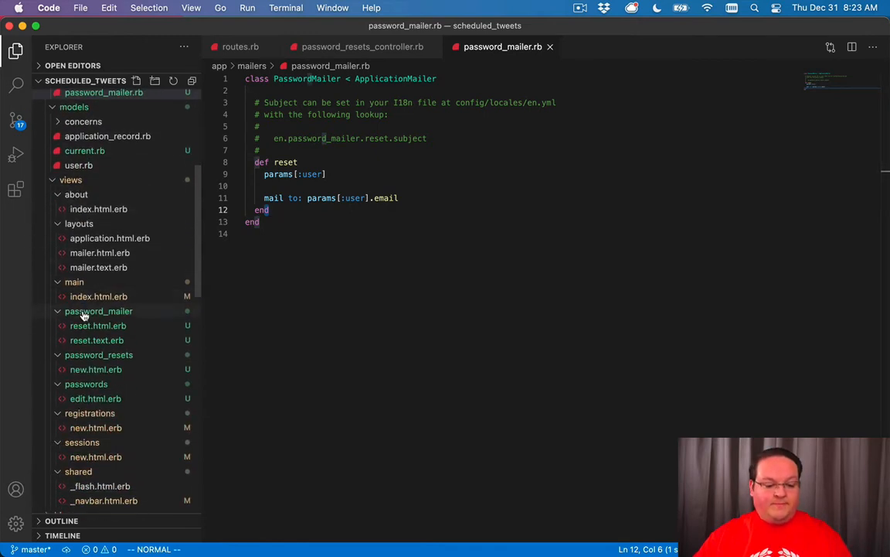
click(97, 326)
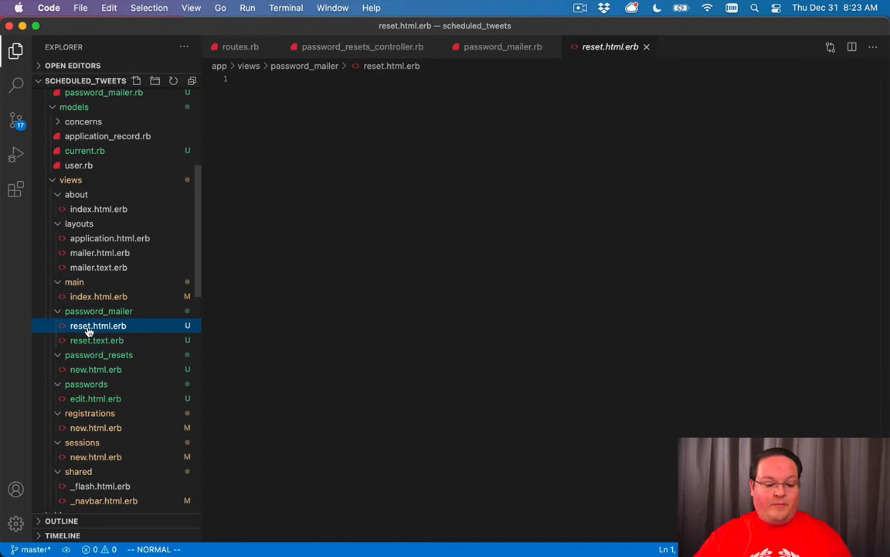
mouse_move(97, 340)
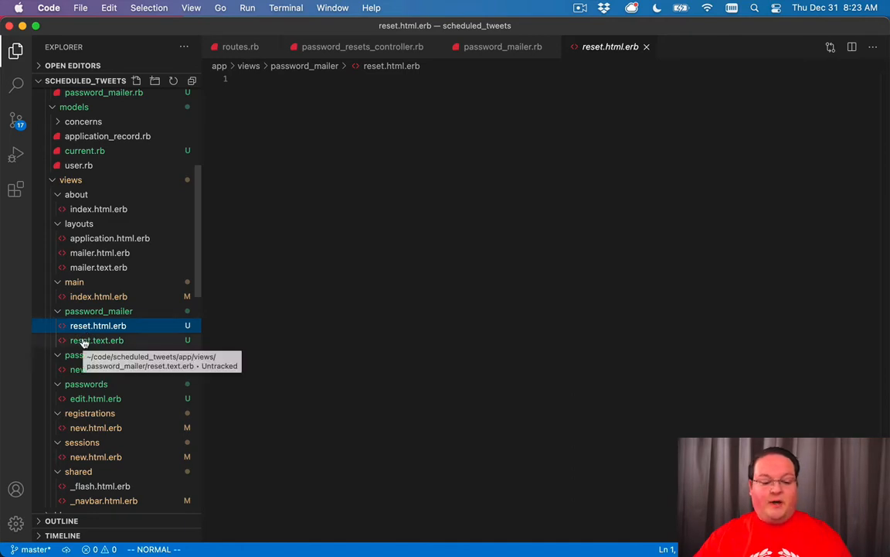
click(97, 340)
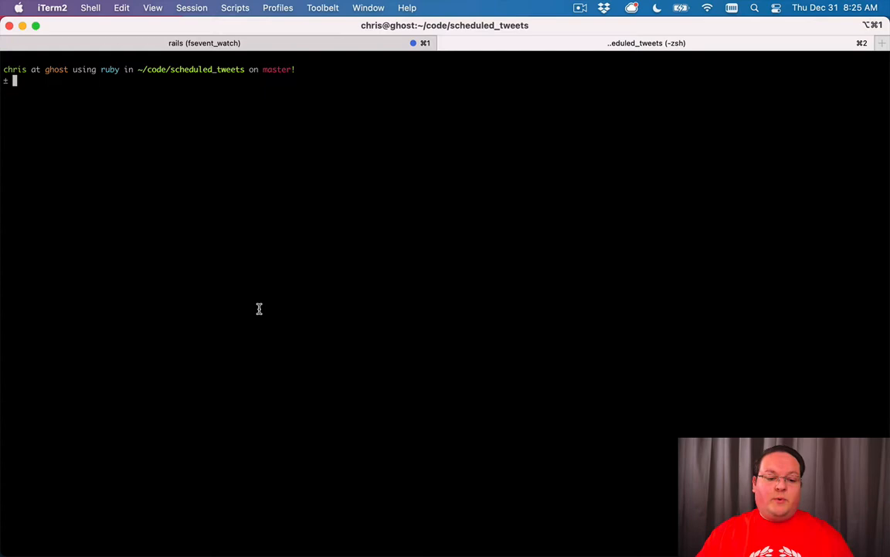
- Start rails c and assign user = User.last in the console
text(rails c)
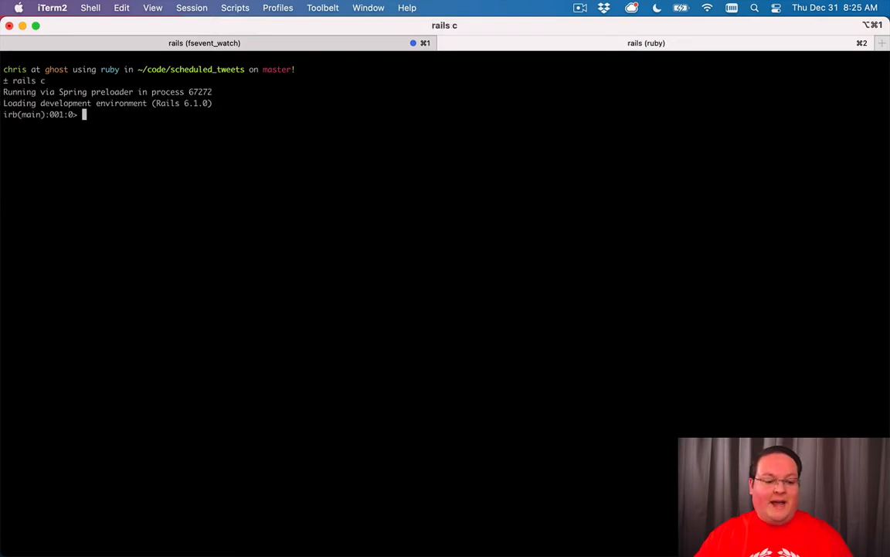
text(user = User.last)
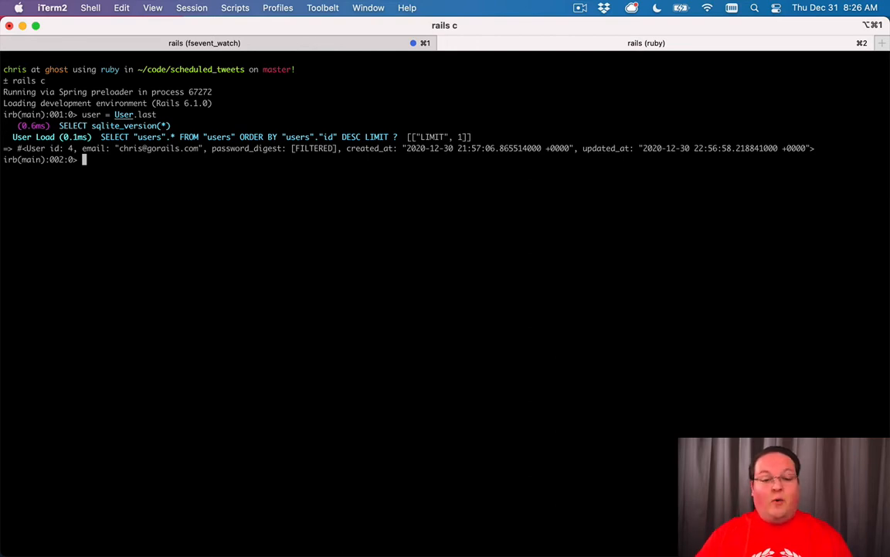
text(user.s)
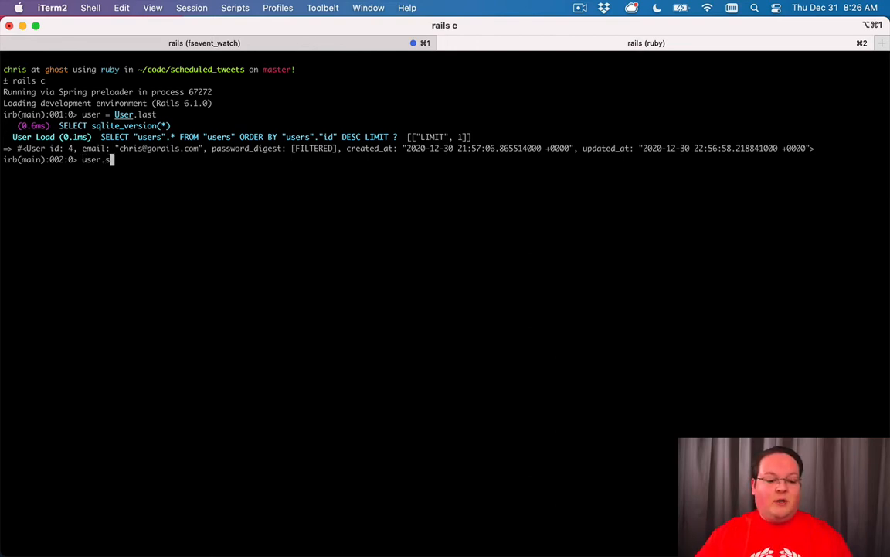
- Run user.signed_id, user.to_global_id and user.to_global_id.to_s in the console
text(igned_id)
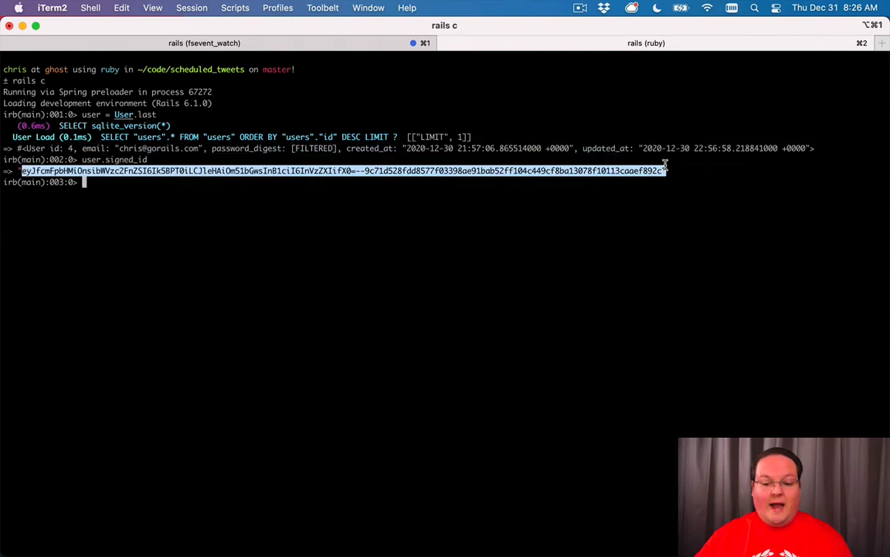
text(t)
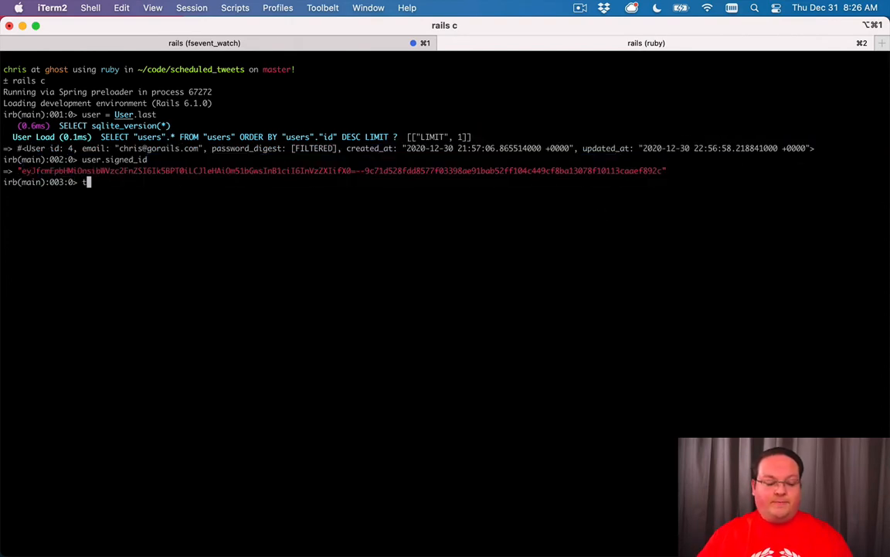
text(user)
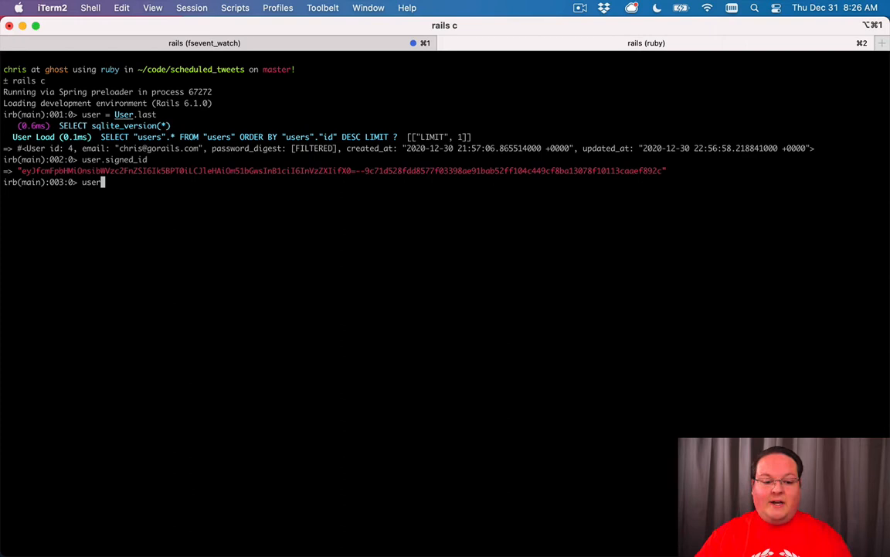
text(.to_global_id)
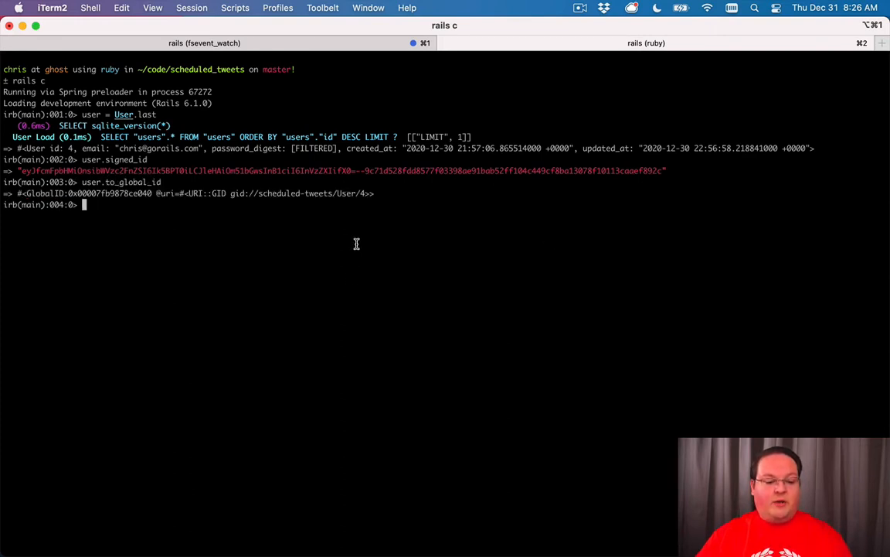
text(user.to_global_id.to_s)
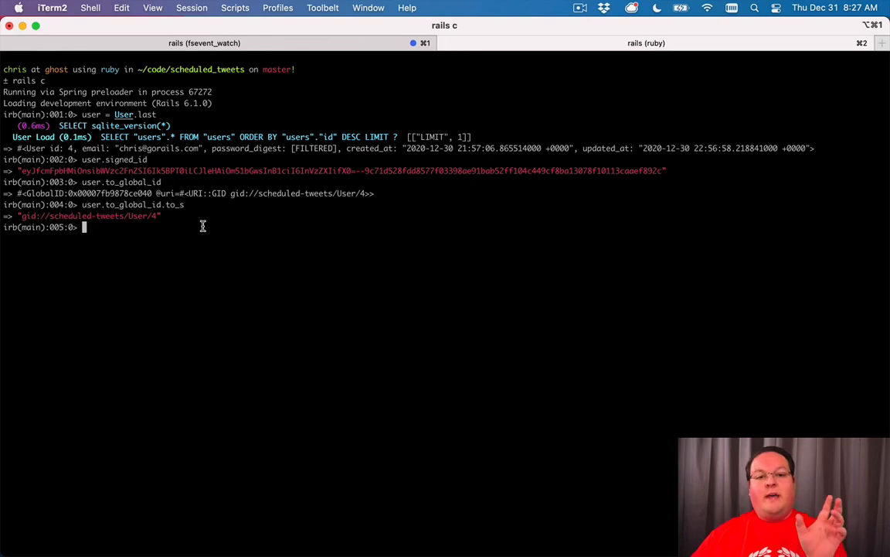
drag(40, 215, 159, 215)
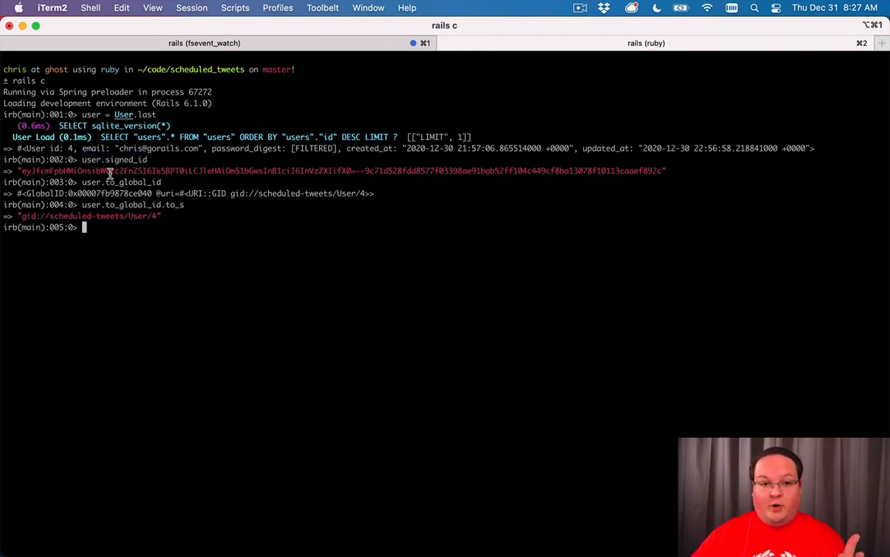
mouse_move(143, 169)
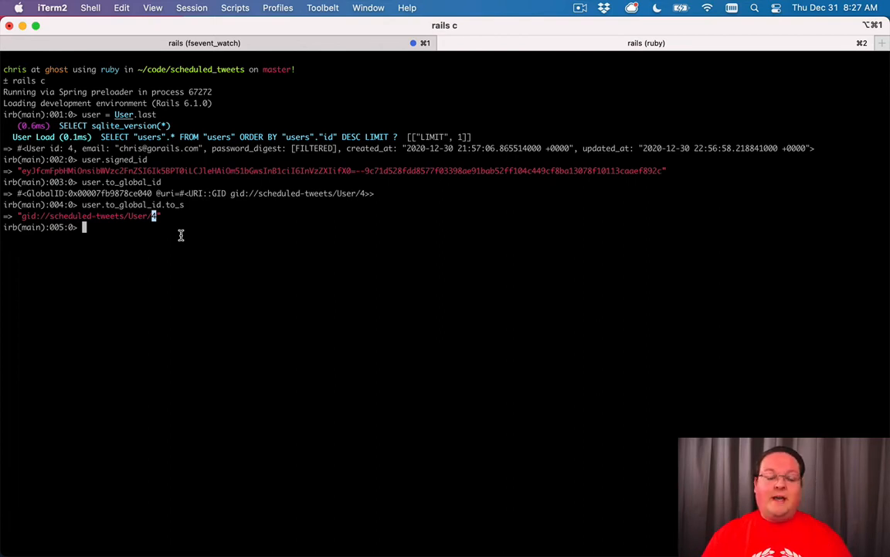
mouse_move(153, 158)
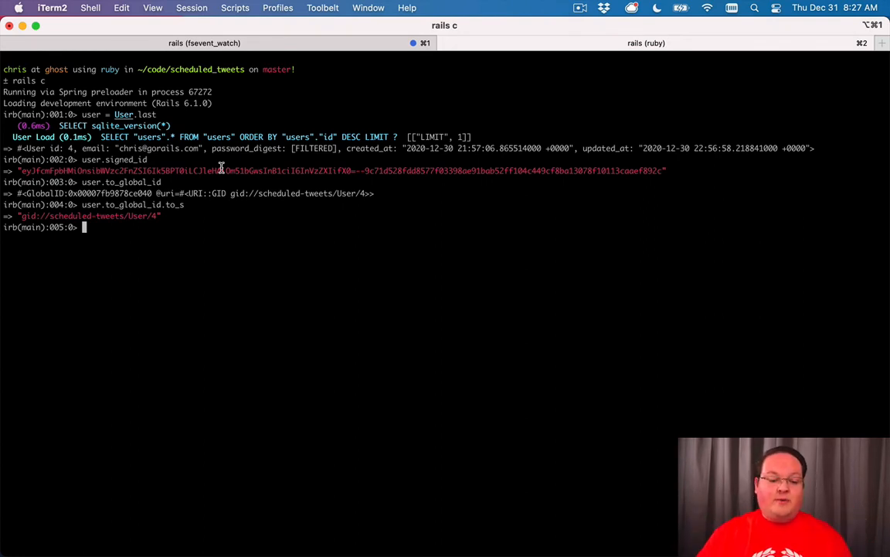
- Run user.signed_id with expires_in: 15.minutes and purpose: "password_reset"
text(user.signed_in)
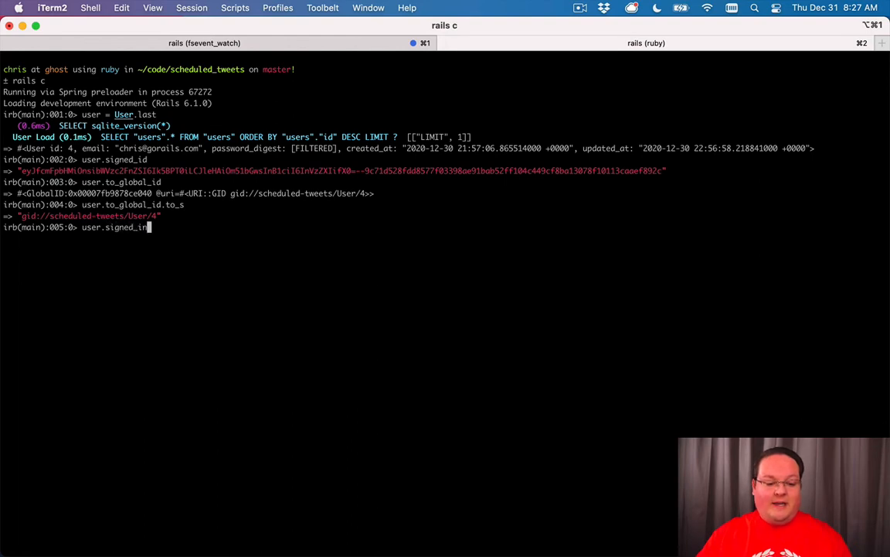
text(()
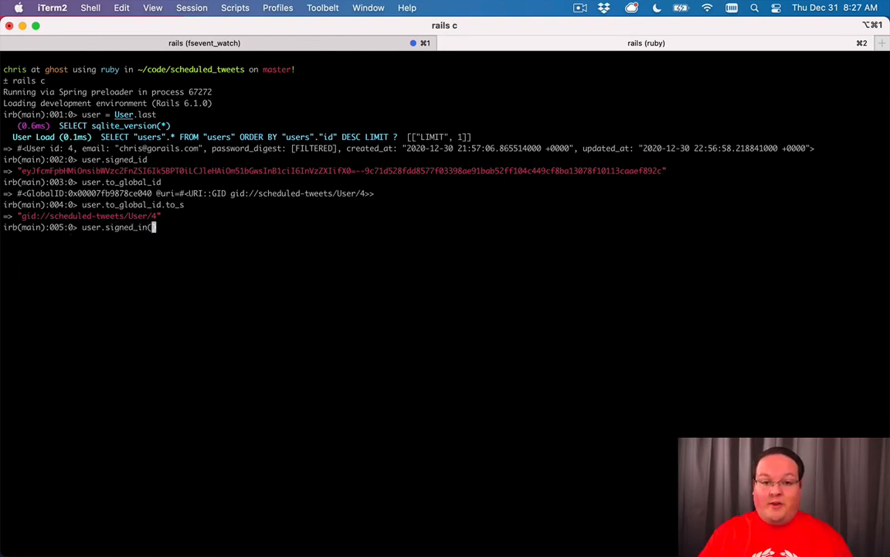
text(expires_in: 15.minutes)
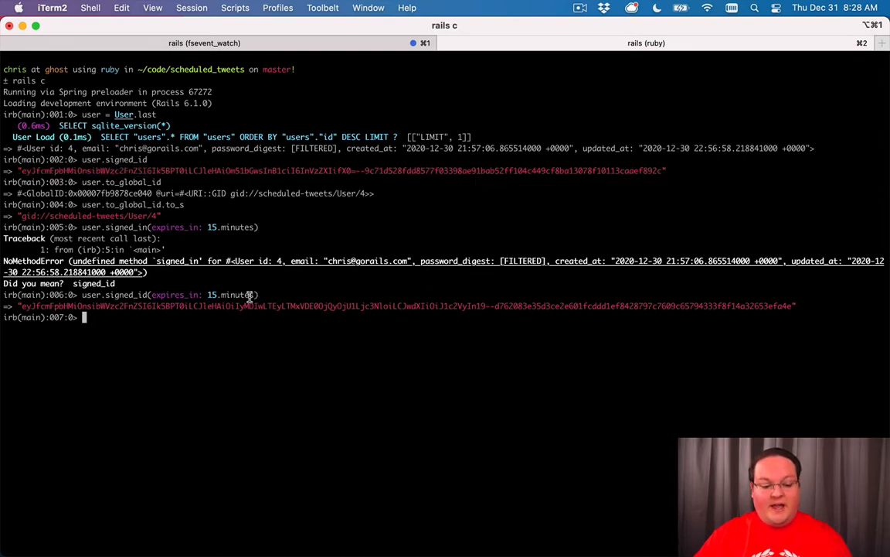
mouse_move(166, 344)
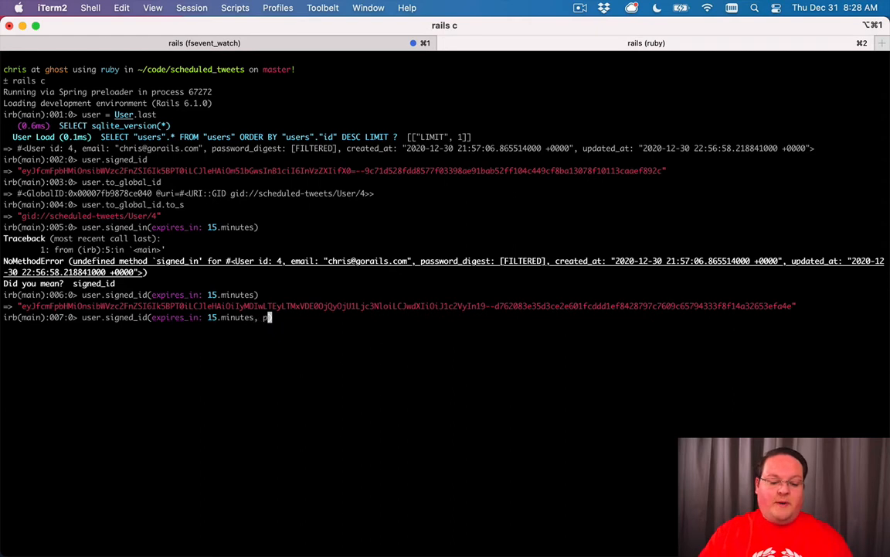
text(urpose: "password_reset"))
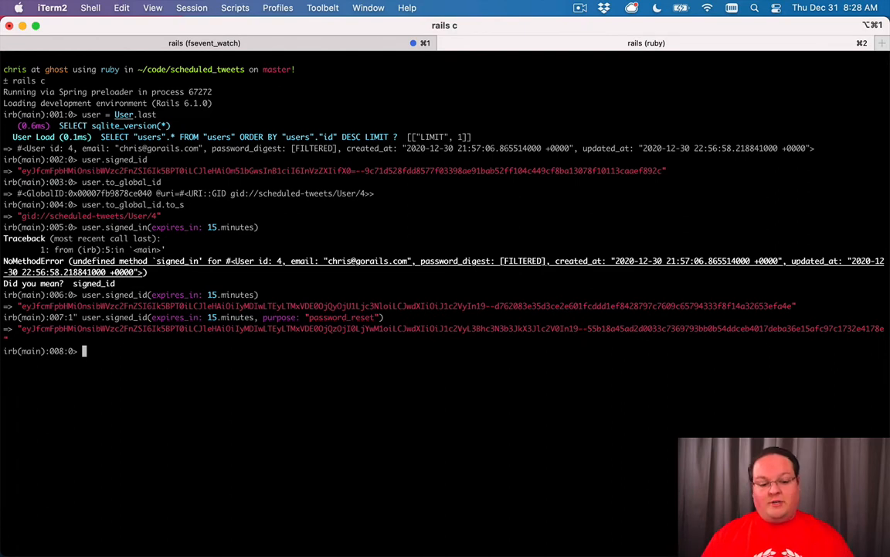
mouse_move(295, 365)
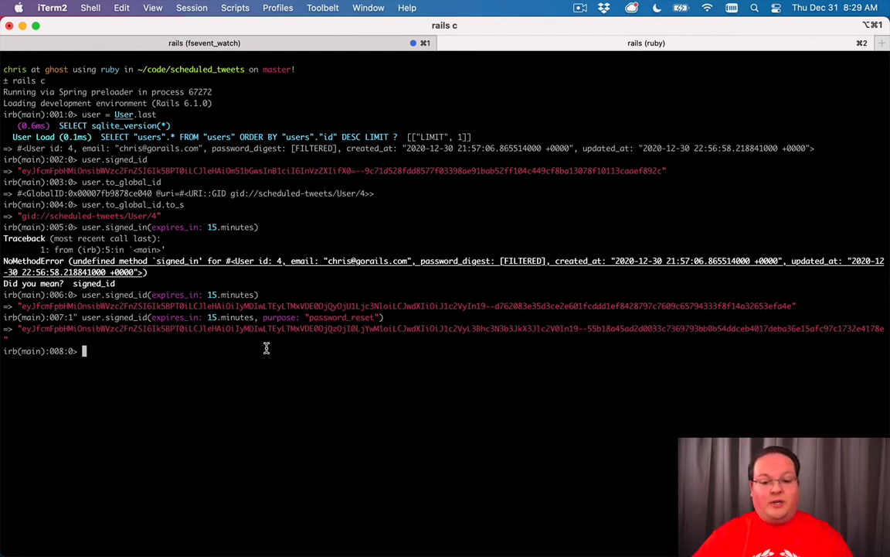
mouse_move(305, 321)
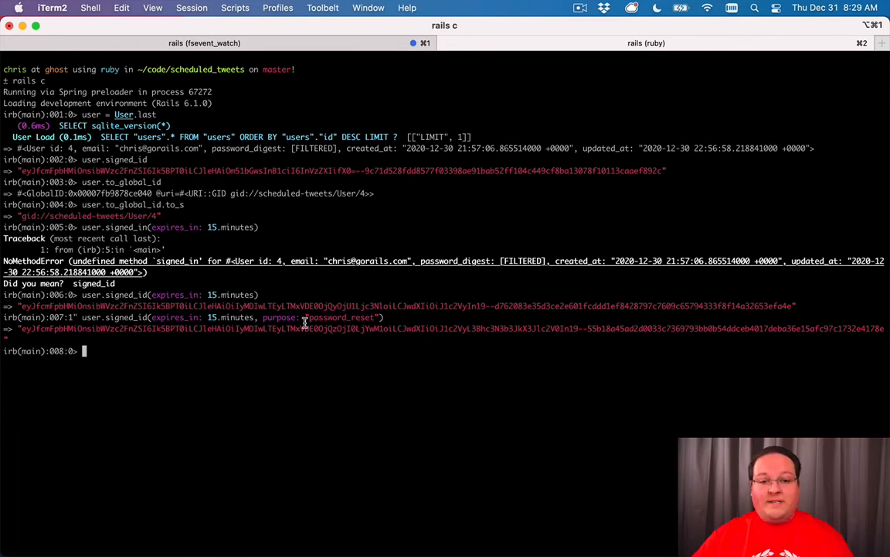
- Scroll the rails/globalid README to Signed Global IDs and highlight to_signed_global_id
click(615, 33)
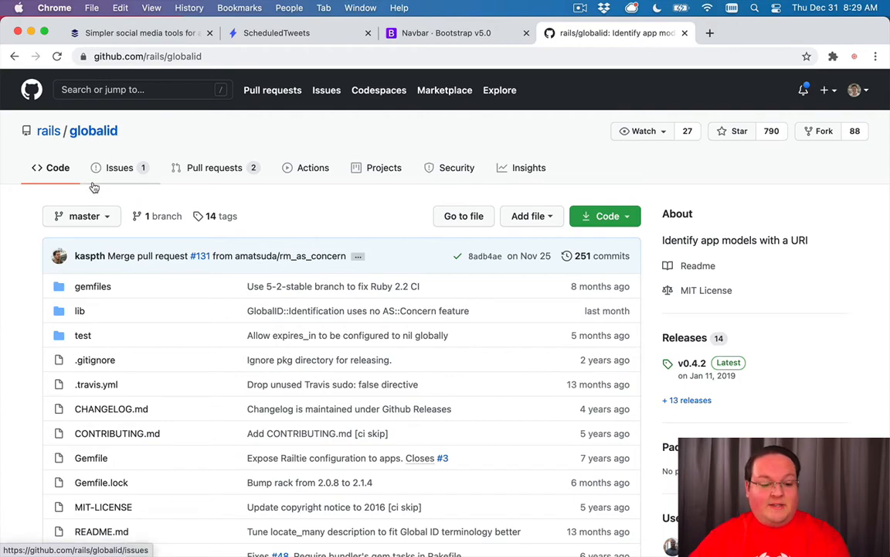
scroll(down, 3)
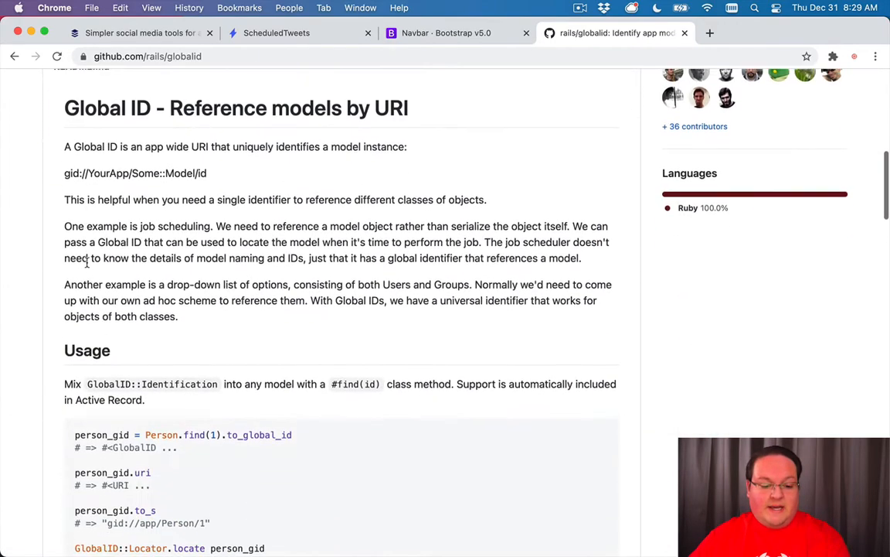
scroll(down, 3)
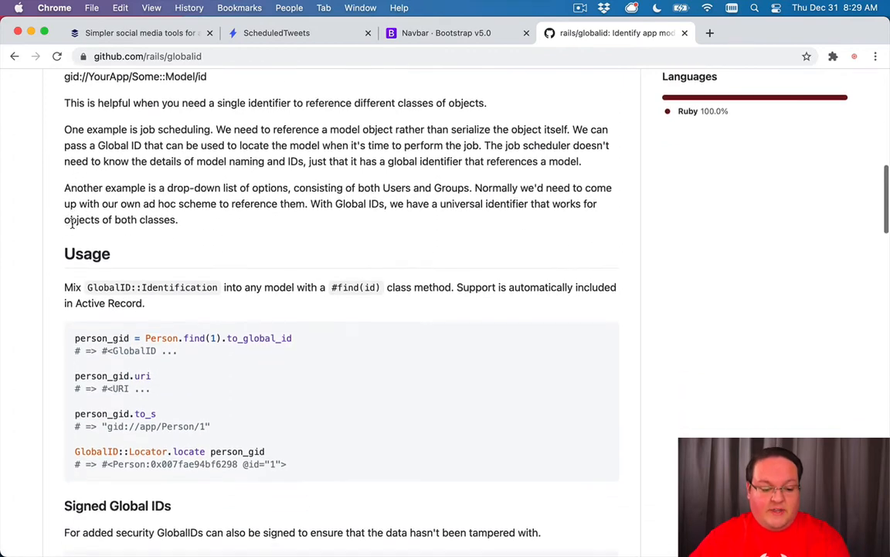
scroll(down, 3)
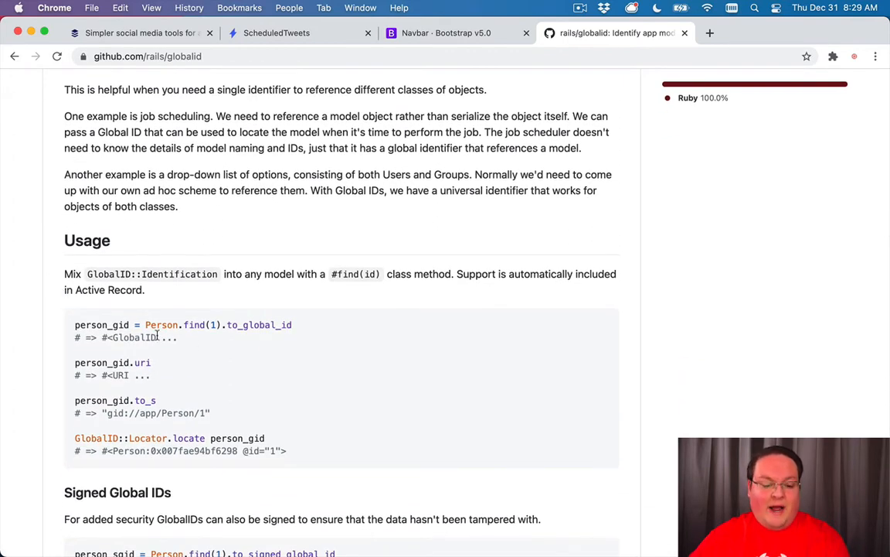
click(259, 325)
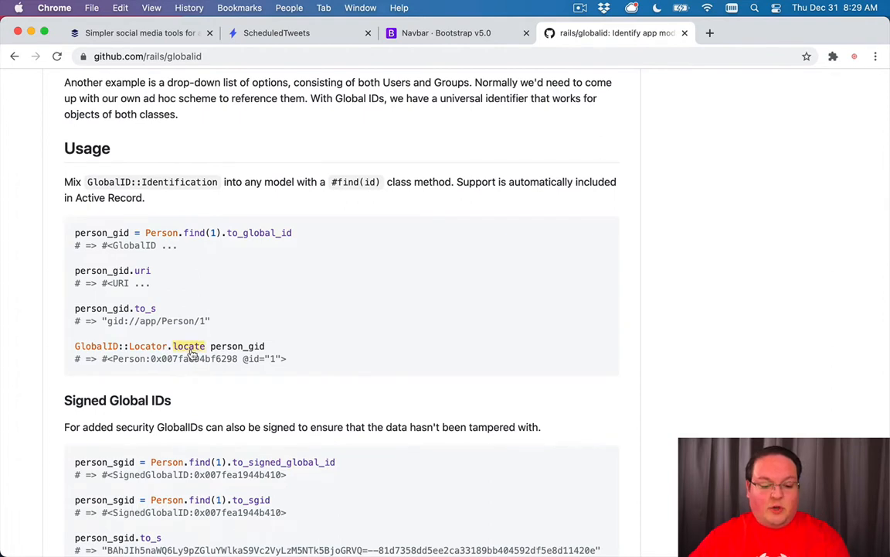
scroll(down, 3)
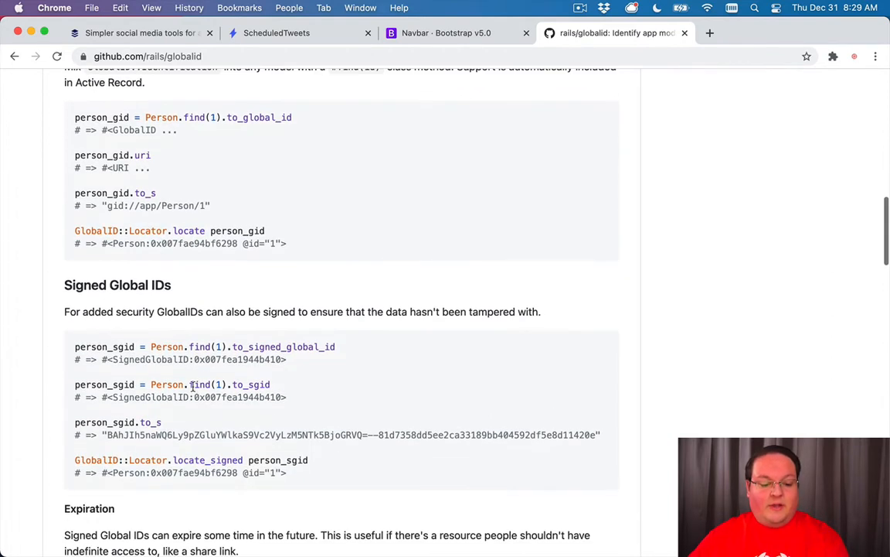
double_click(282, 346)
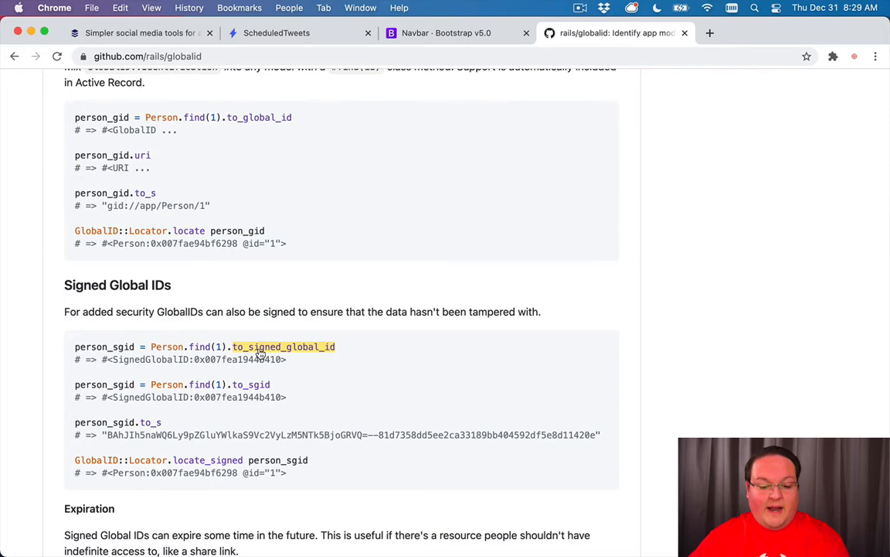
scroll(down, 3)
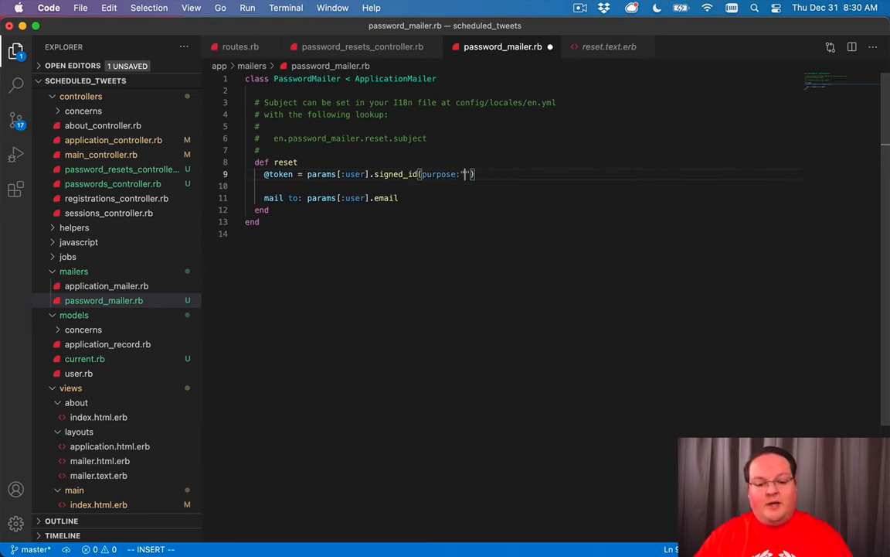
text(password_reset)
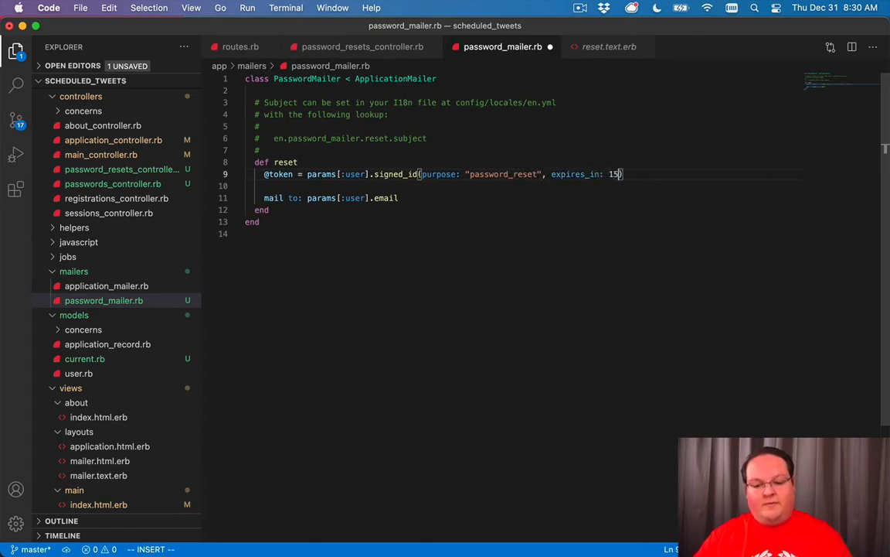
text(.minutes)
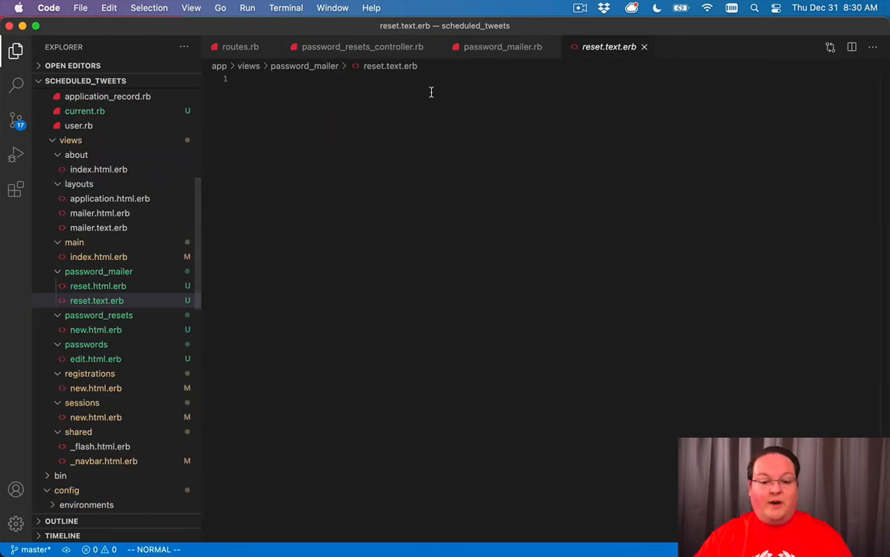
mouse_move(207, 254)
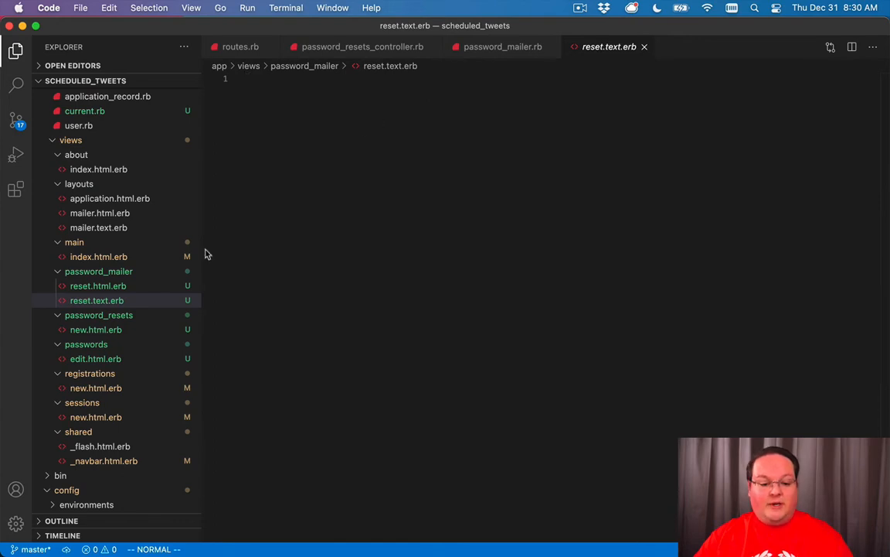
- Start a <%= link_to %> tag in reset.html.erb and add a get "password/reset/edit" route
click(98, 286)
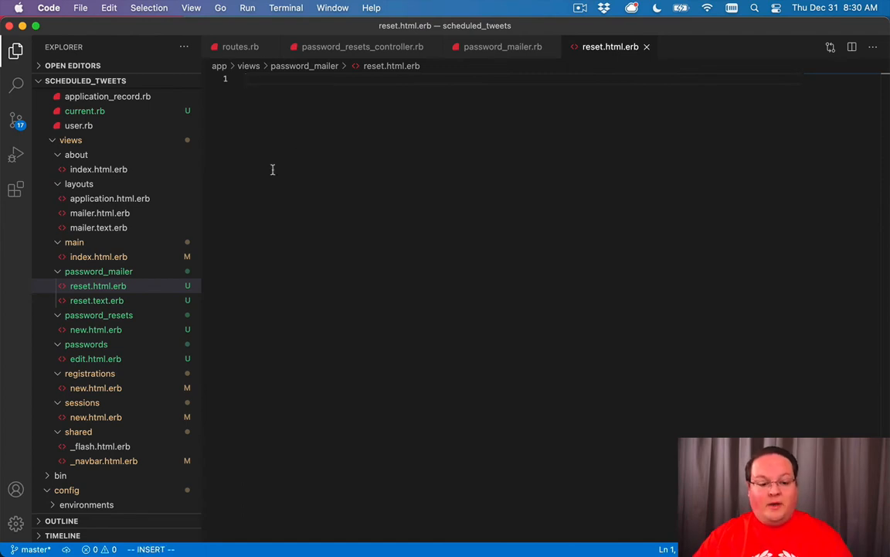
mouse_move(300, 123)
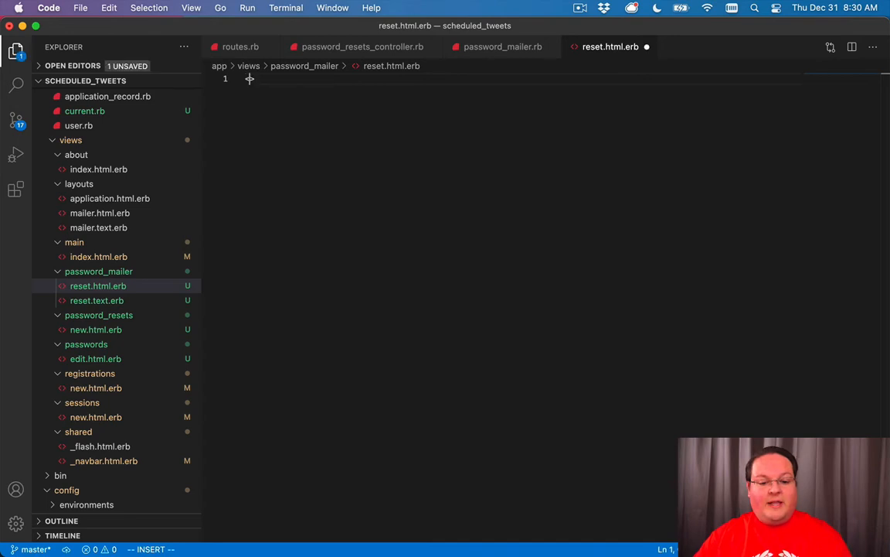
text(<%=)
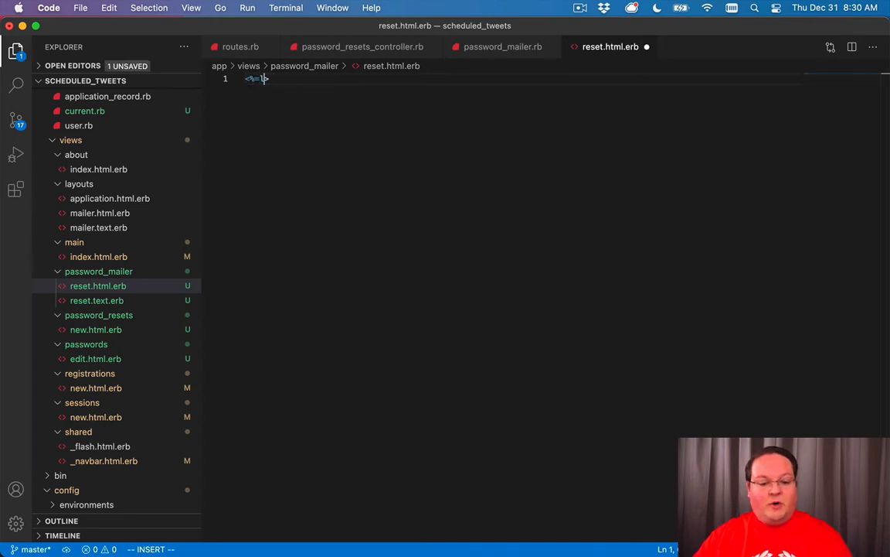
text(link)
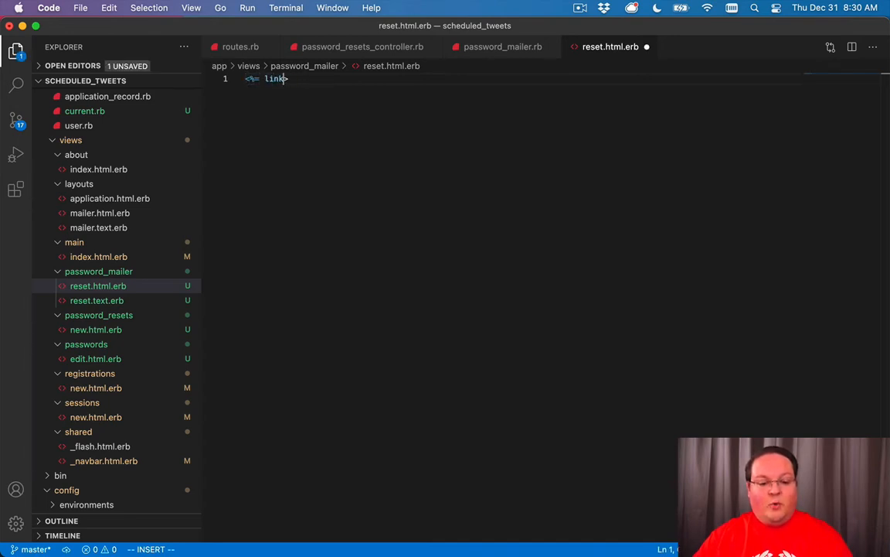
text(_to %>)
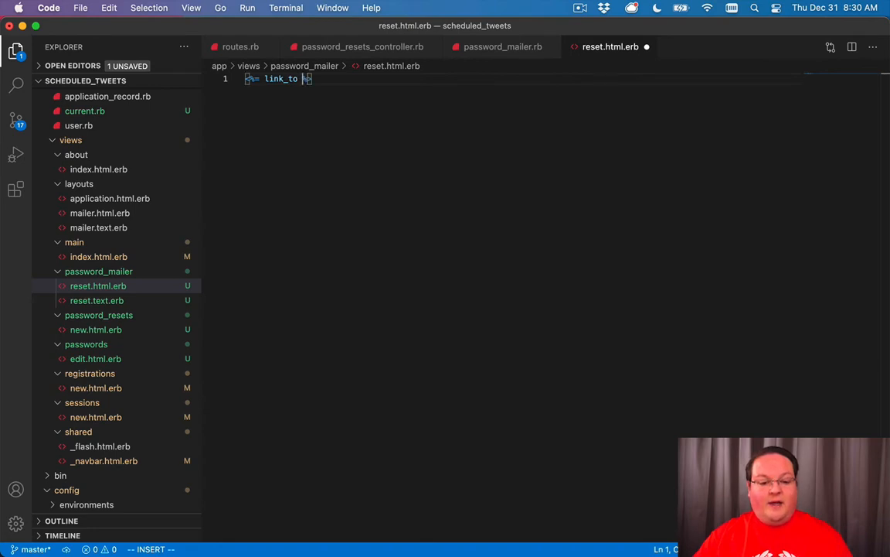
click(240, 46)
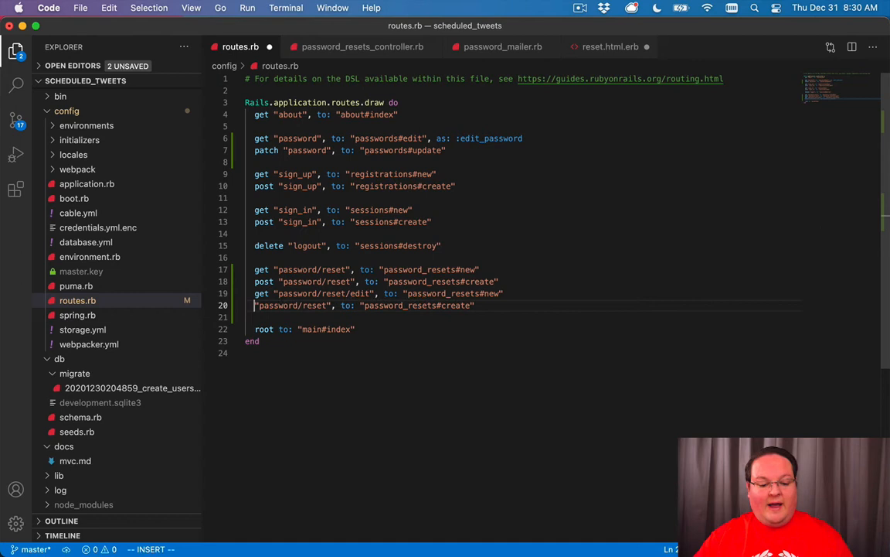
- Route get and patch password/reset/edit to password_resets#edit and password_resets#update
text(patch)
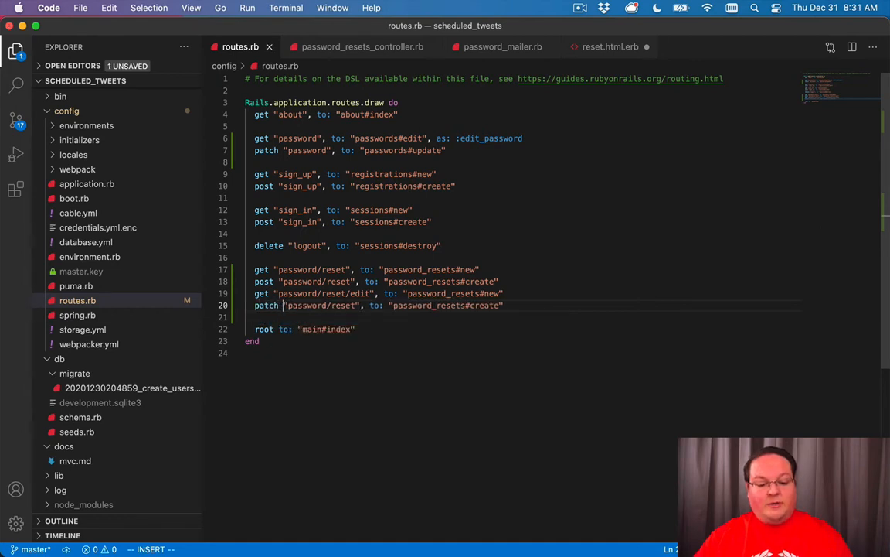
key(Escape)
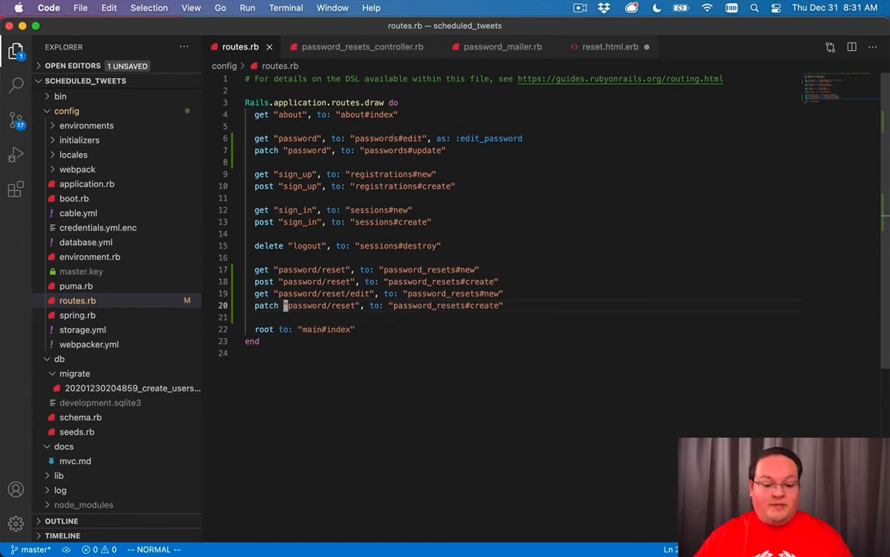
text(/edit)
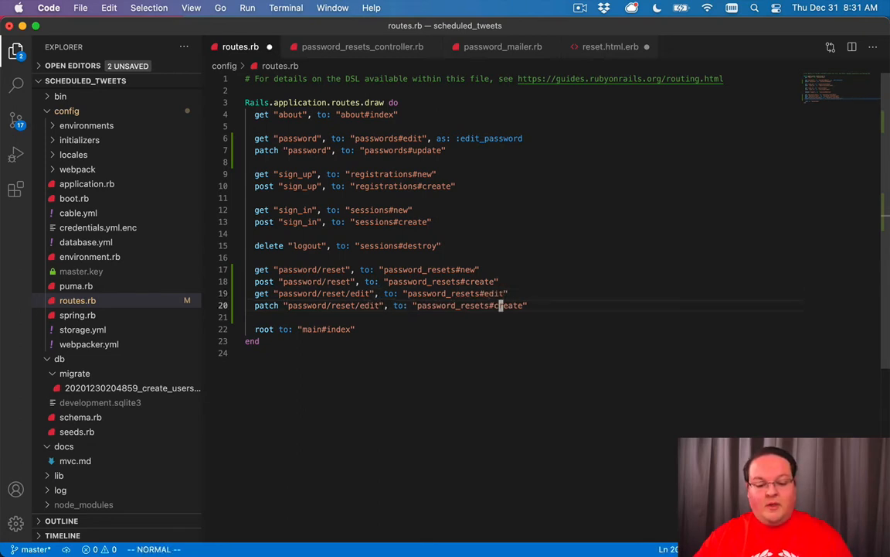
text(update)
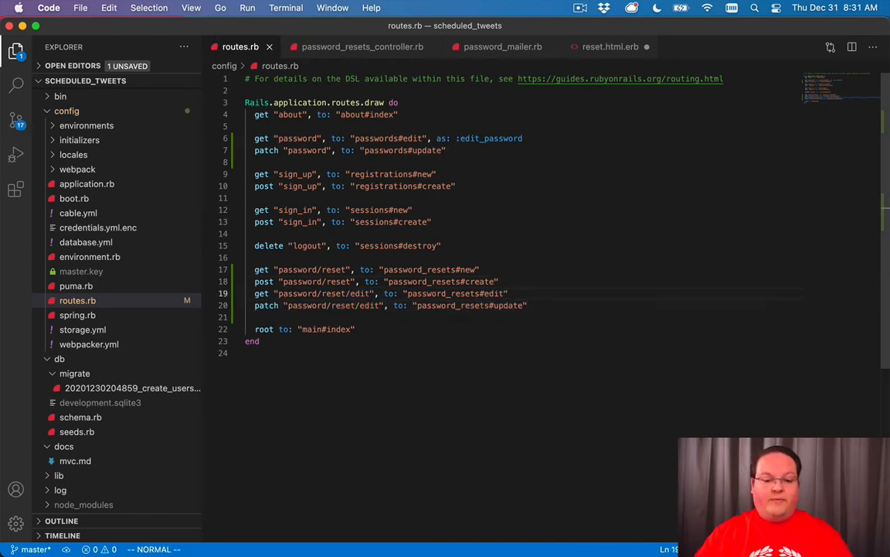
click(610, 46)
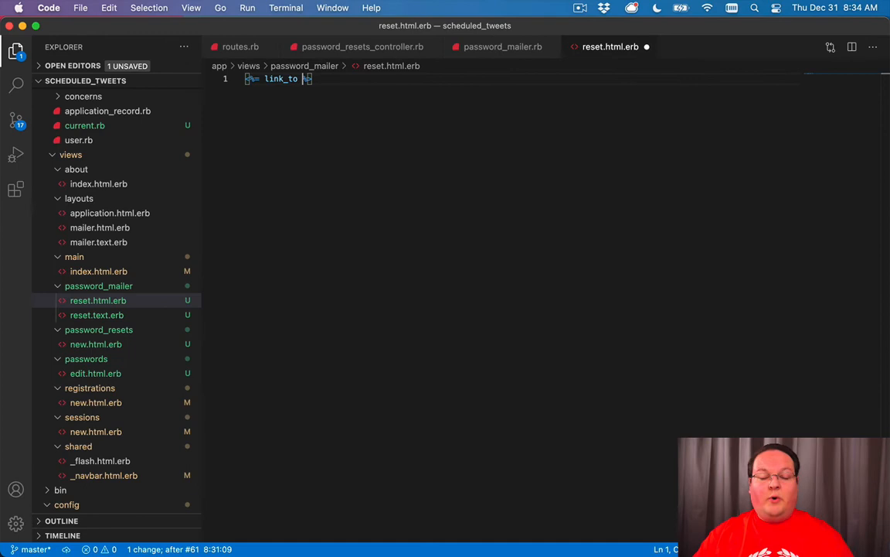
- Type the link text's opening quote, then run rails routes in iTerm2
text(")
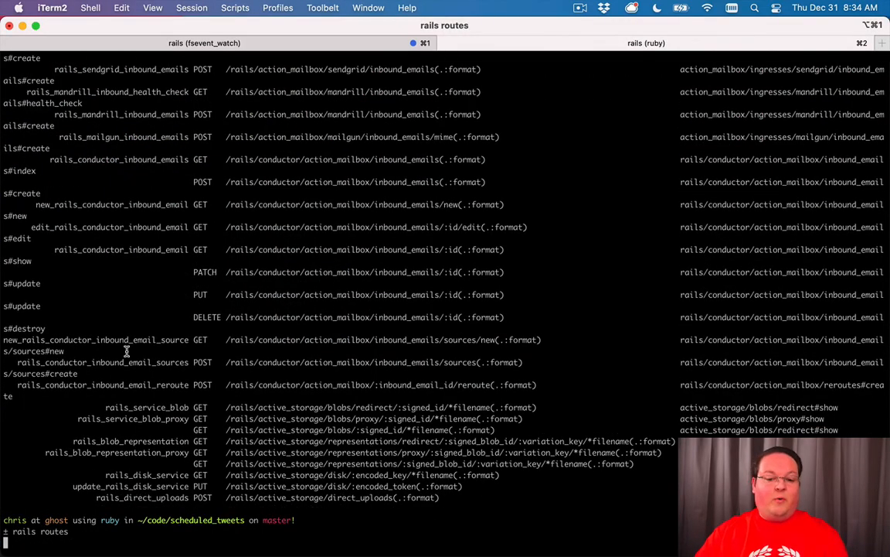
- Scroll the rails routes output to find the password_reset_edit route prefix
scroll(up, 3)
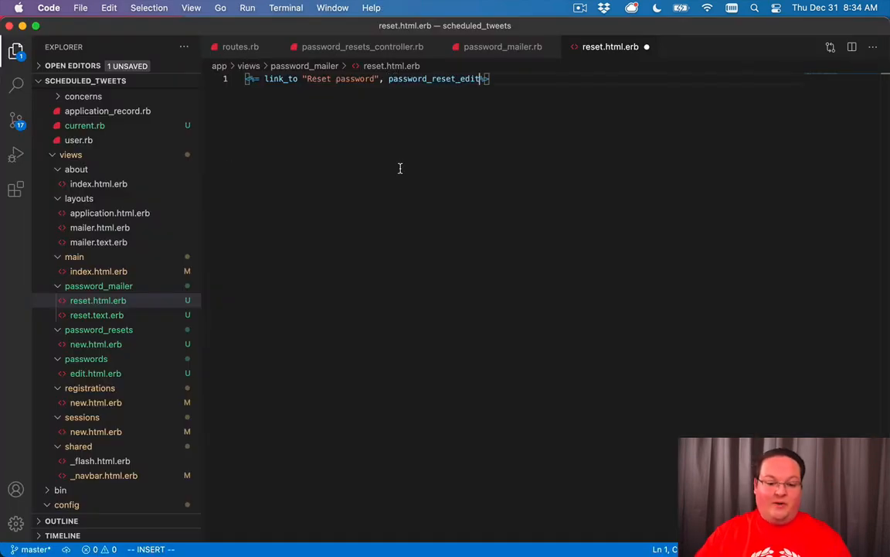
- Change the Reset password link to password_reset_edit_url and save the HTML email
text(_url)
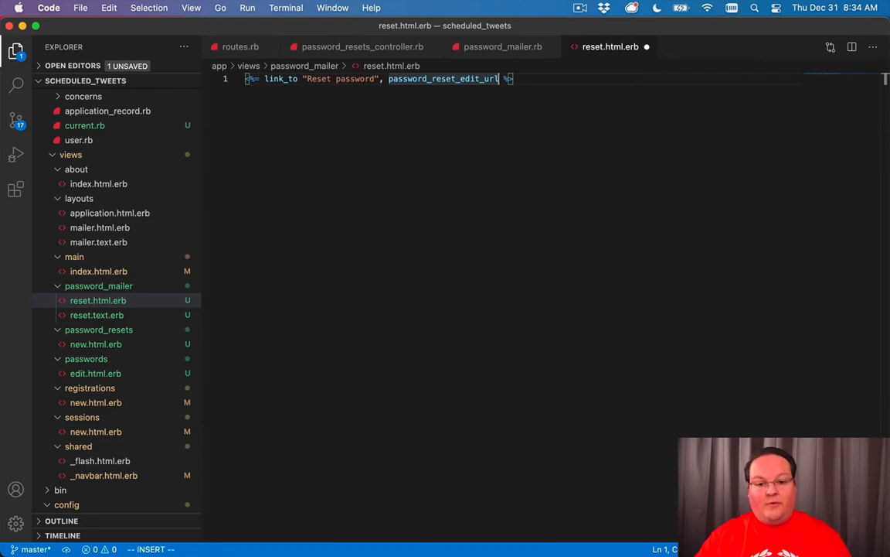
key(Escape)
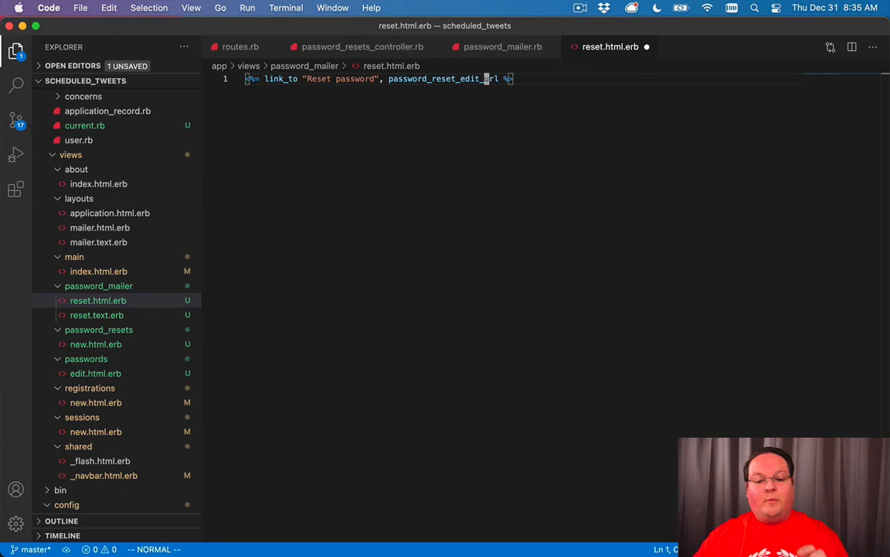
text(path)
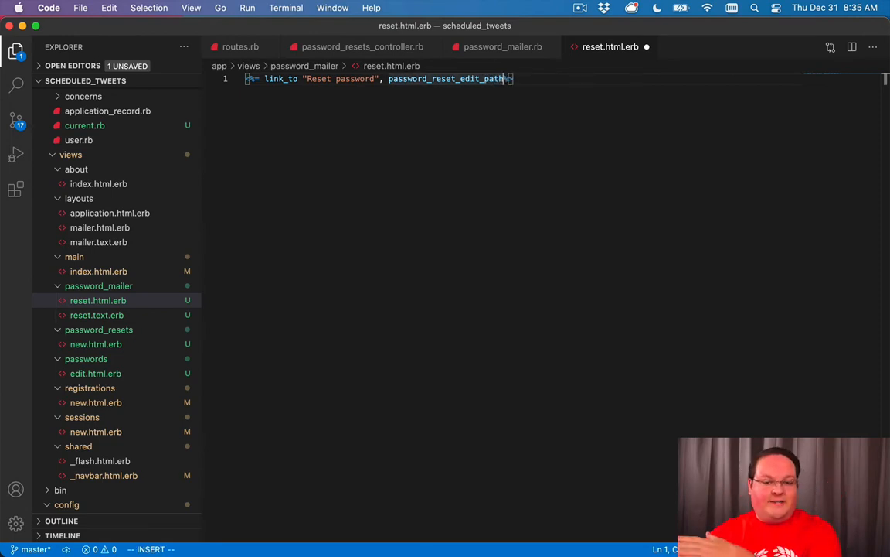
key(Escape)
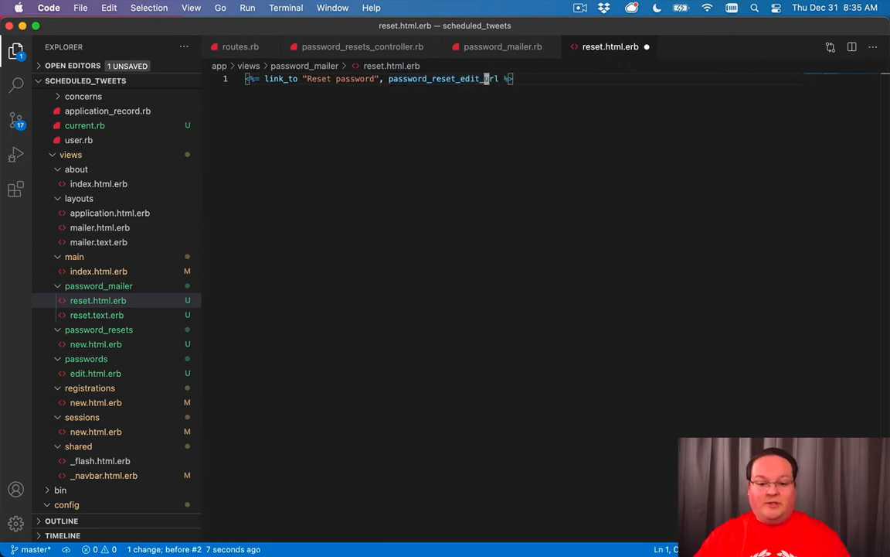
key(cmd+s)
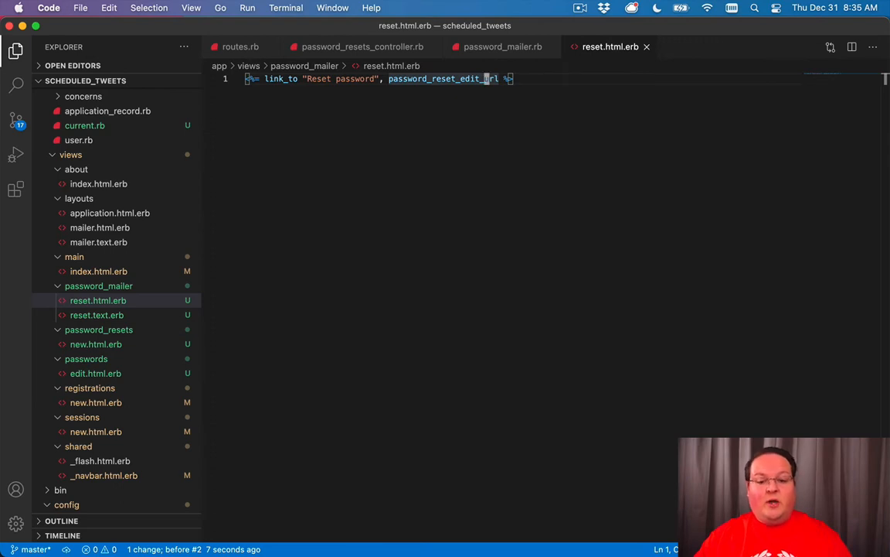
key(Escape)
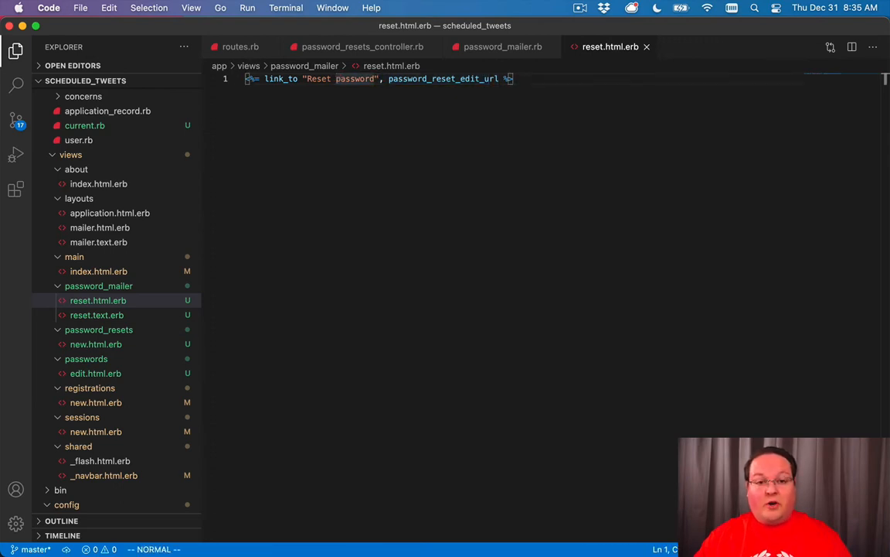
text(Hi <%= >)
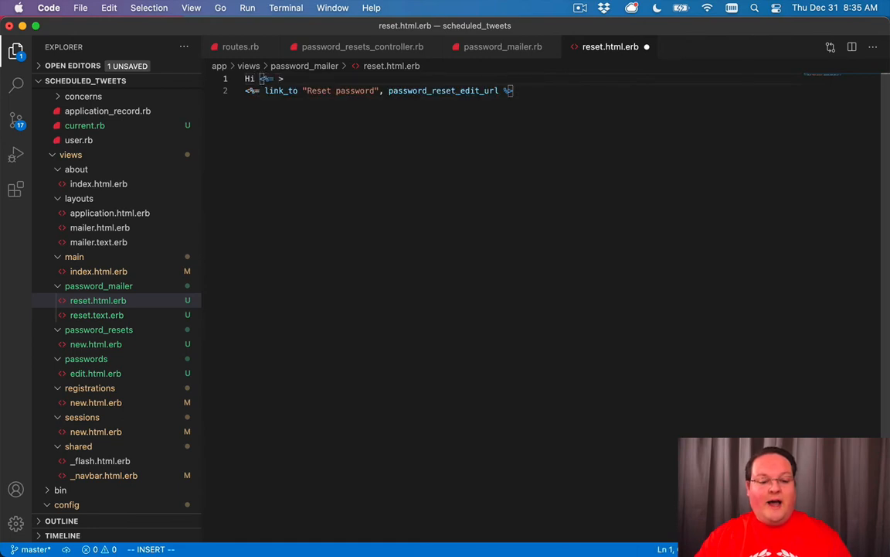
- Greet the user by params[:user].email and explain someone requested a password reset
text(params[:user])
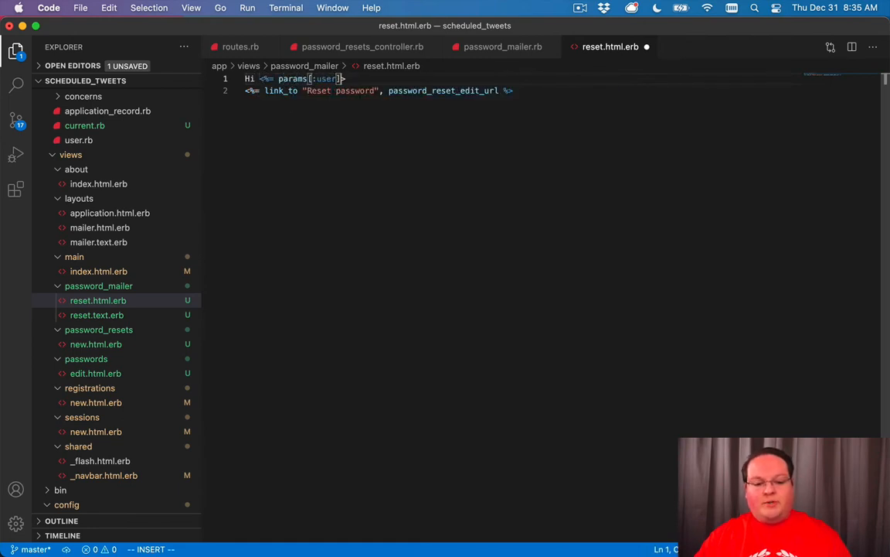
text(.email %>,)
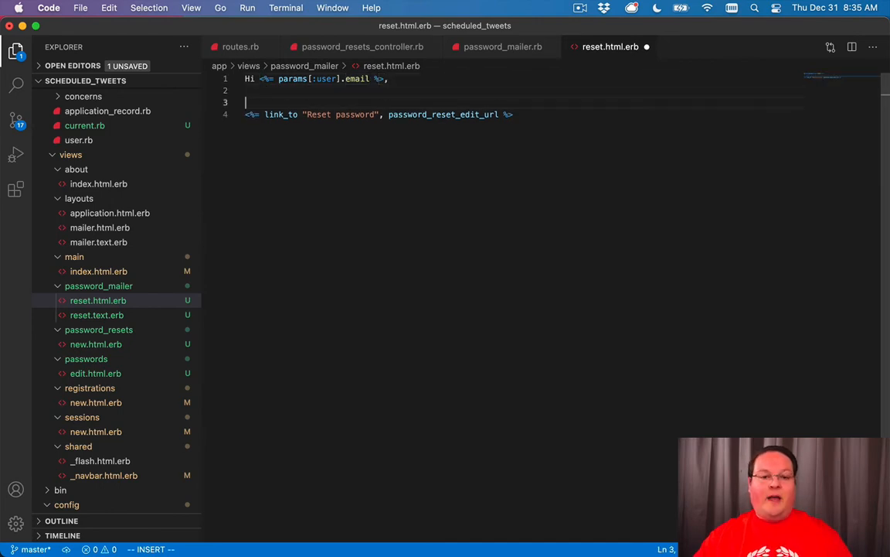
text(Someone req)
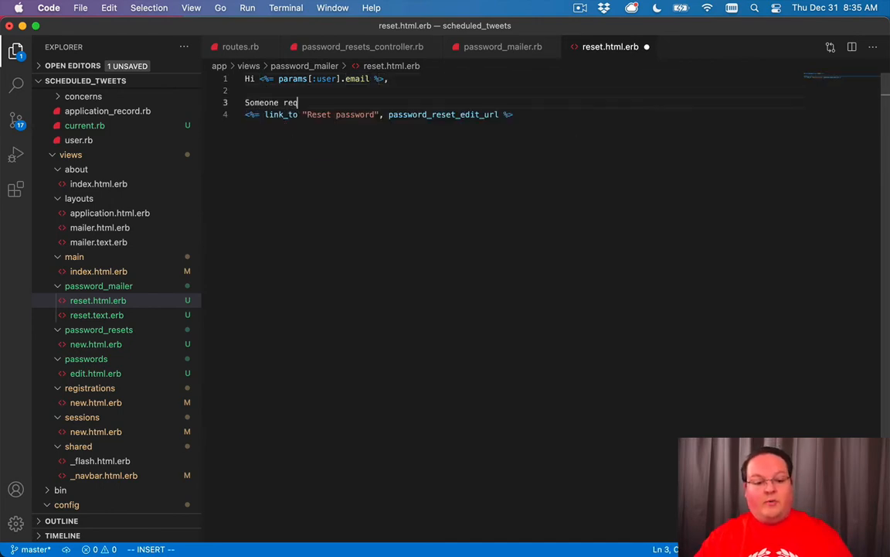
text(uested a reset of your password.)
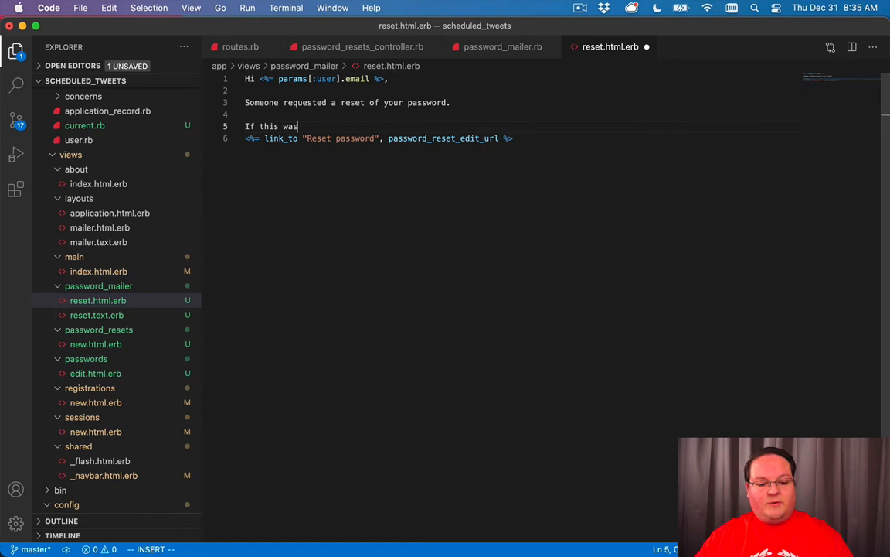
text(you,)
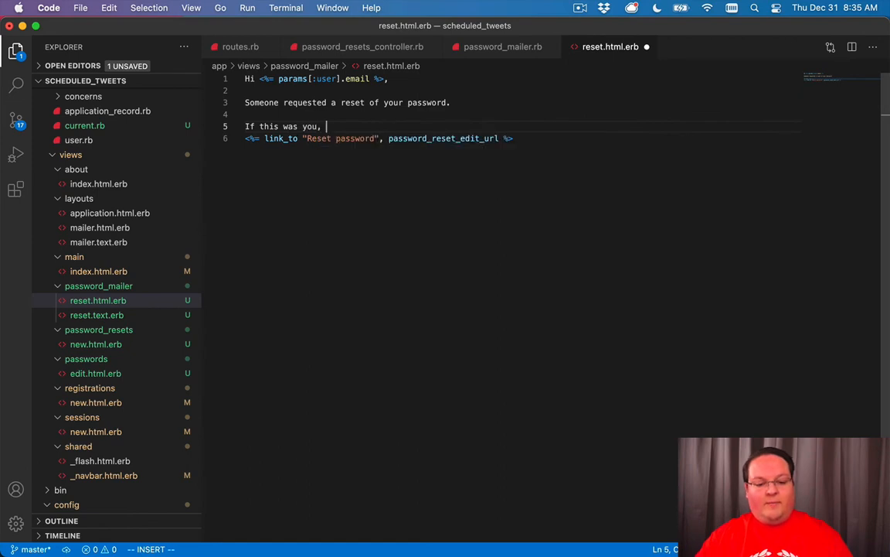
text(click the link to reset)
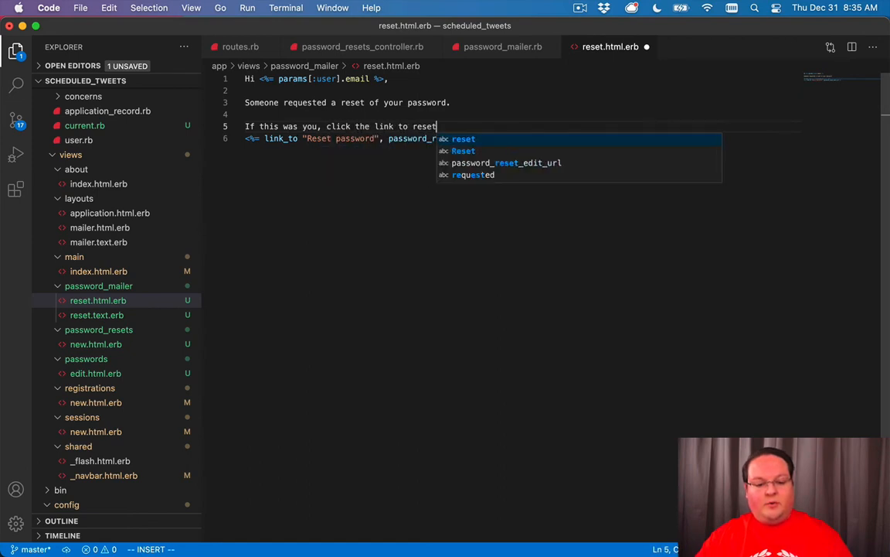
text(your password)
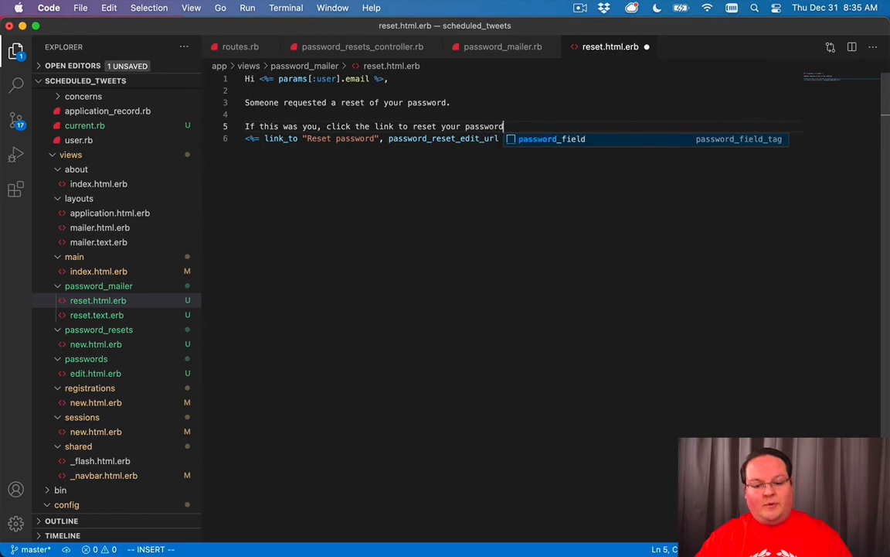
- Add a line saying the link expires automatically in 15 minutes
text(The link)
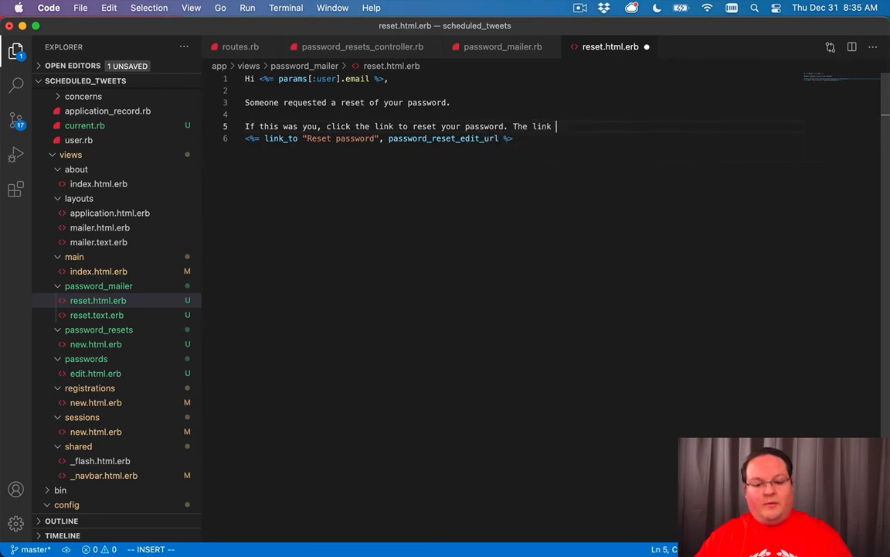
text(will exp)
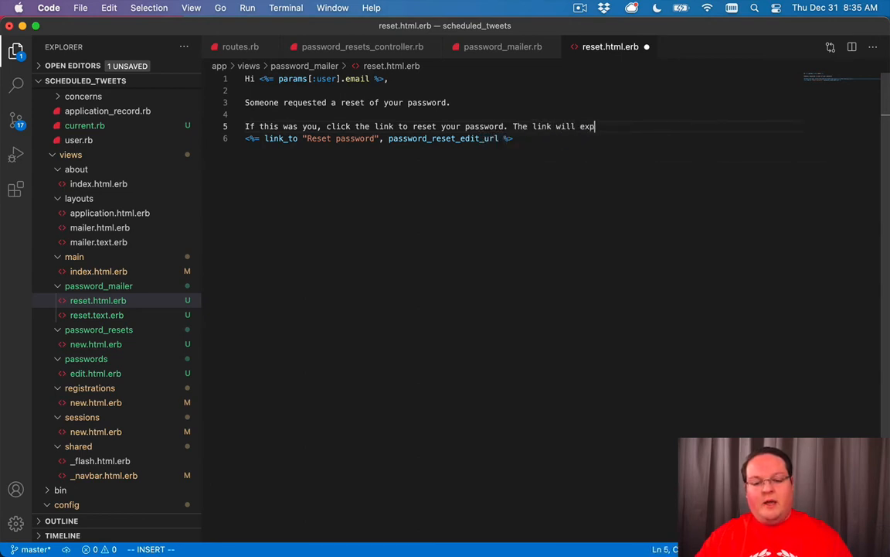
text(ire automatically in)
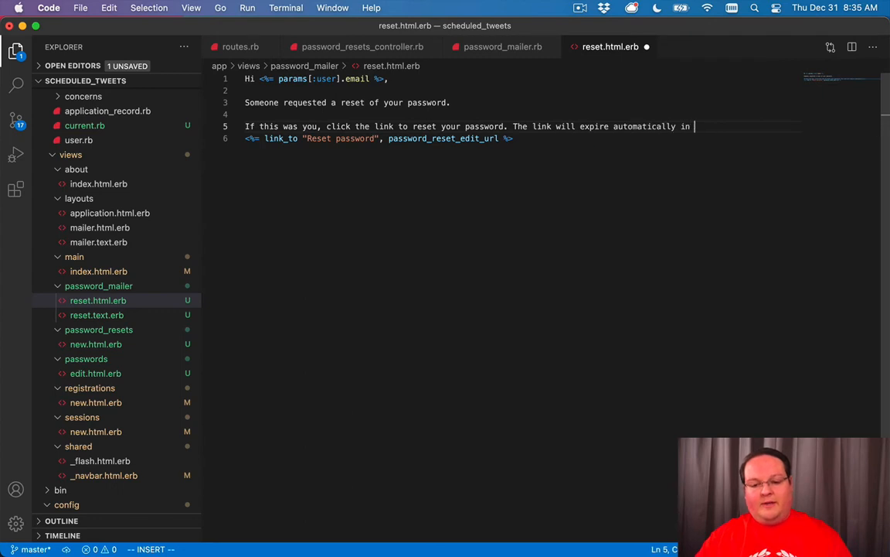
text(15.minutes.)
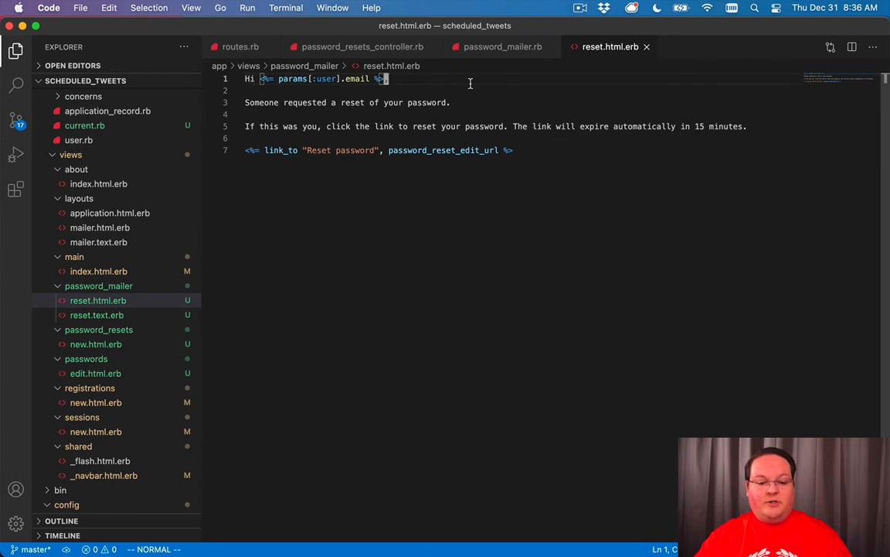
text(<br/>)
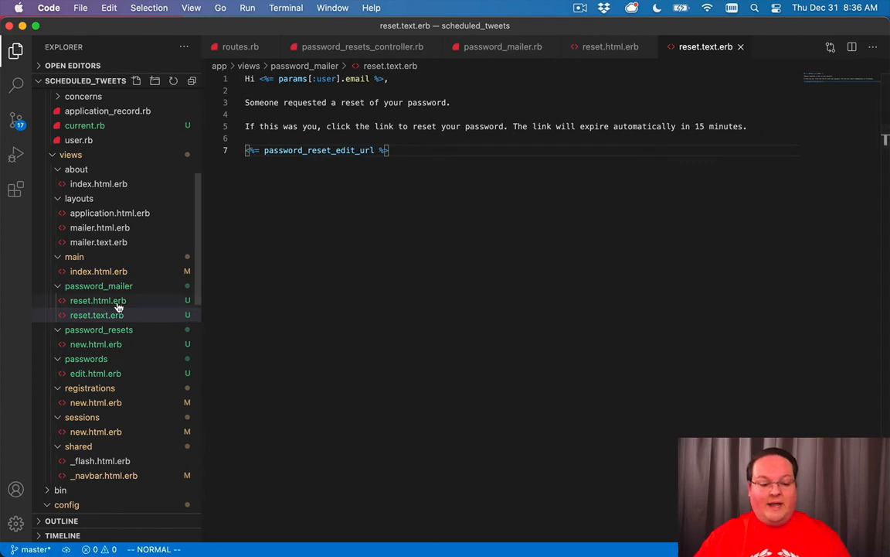
click(97, 300)
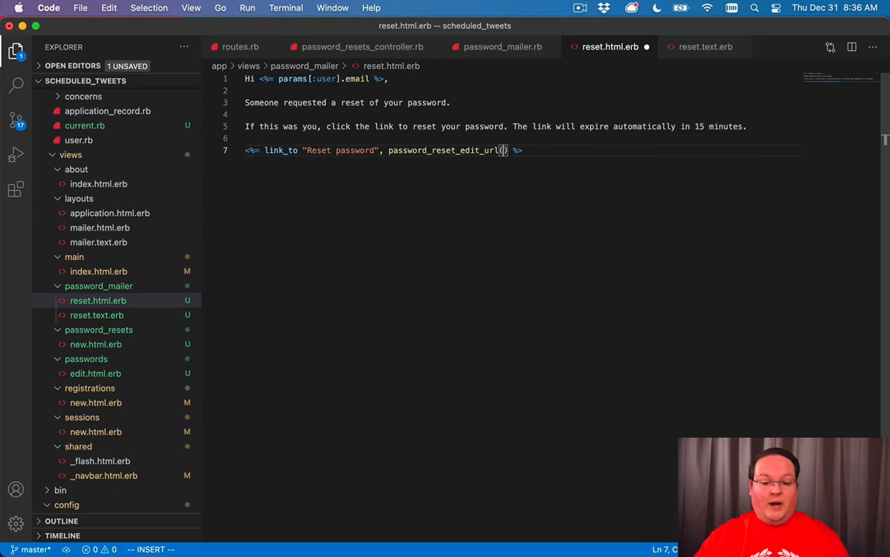
text(token:)
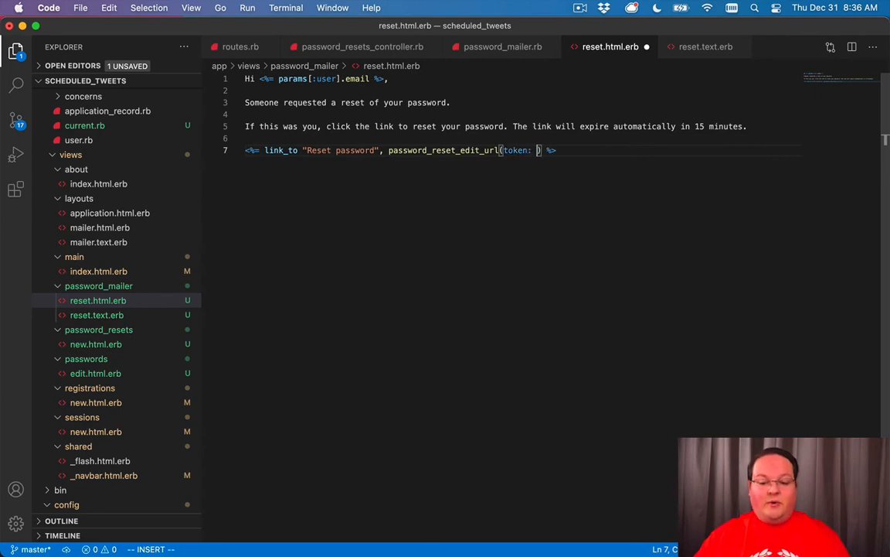
text(@token)
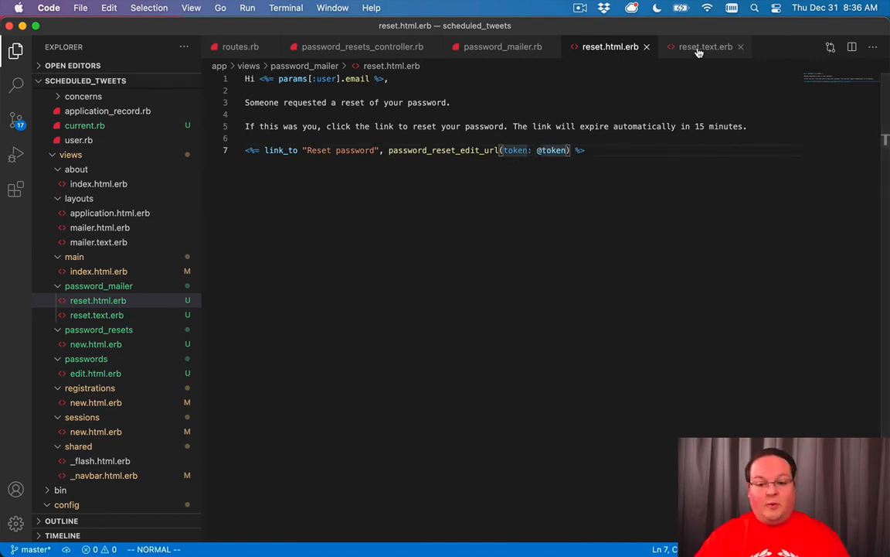
- Add the token to reset.text.erb's link and submit the forgot-password form in Chrome
click(705, 47)
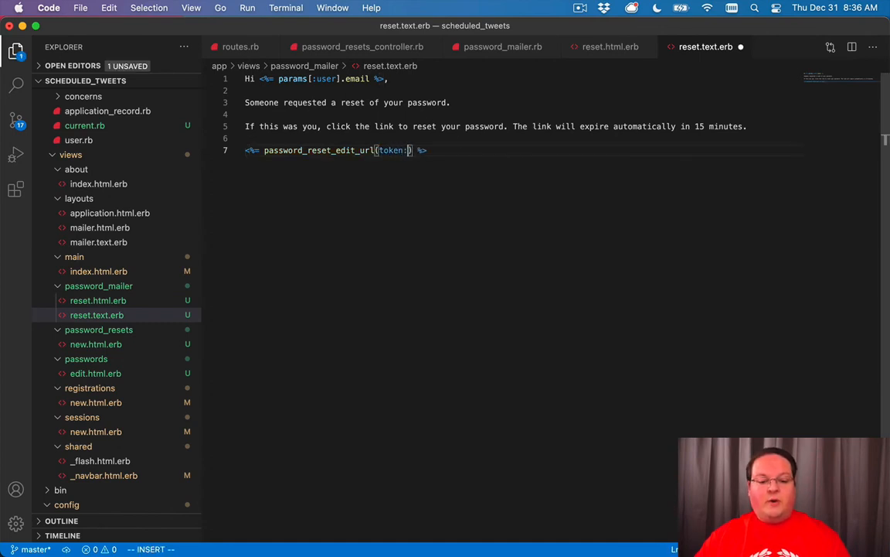
text(@token)
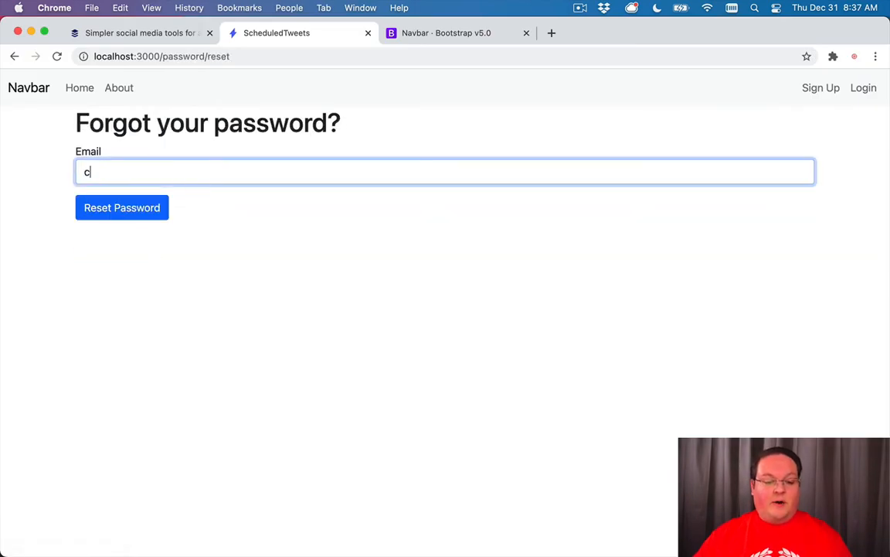
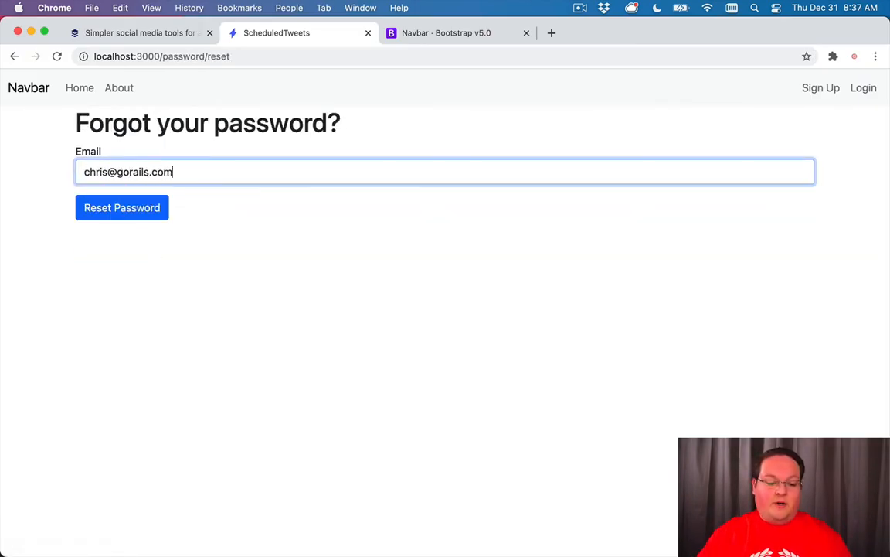
click(121, 207)
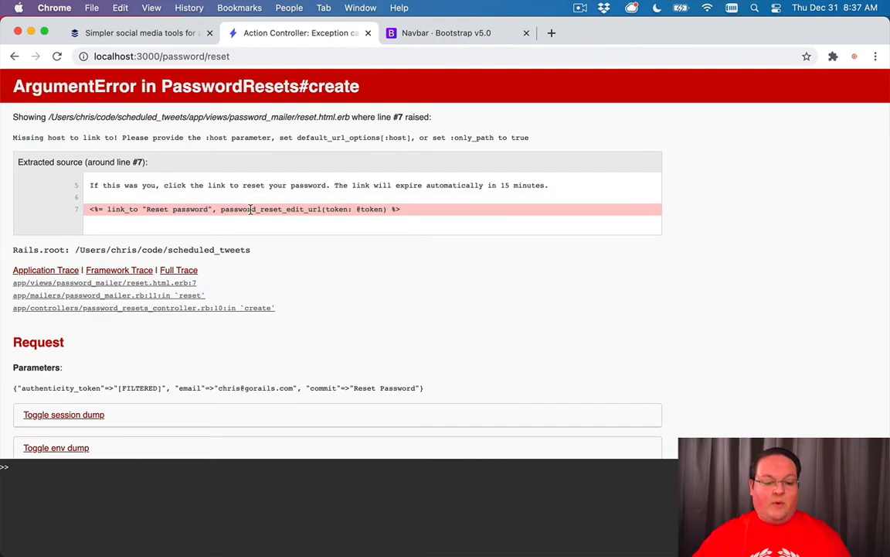
mouse_move(198, 163)
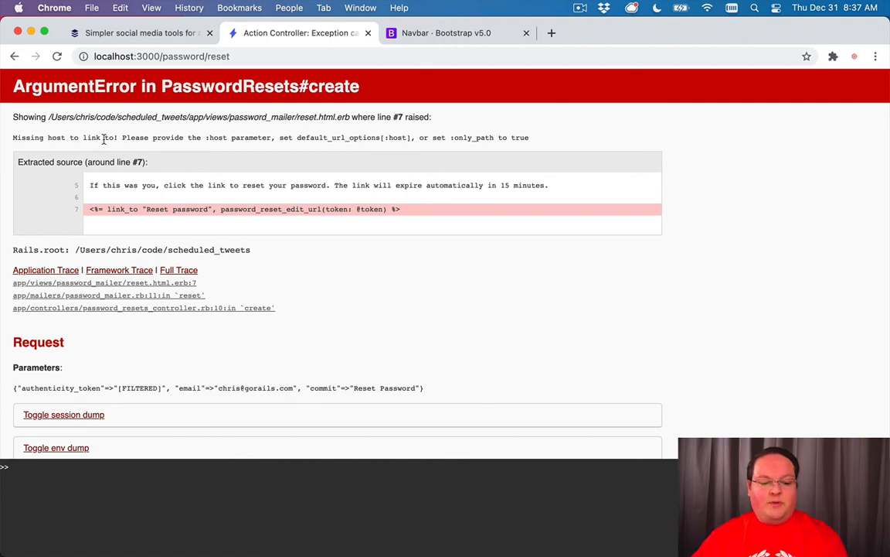
mouse_move(206, 150)
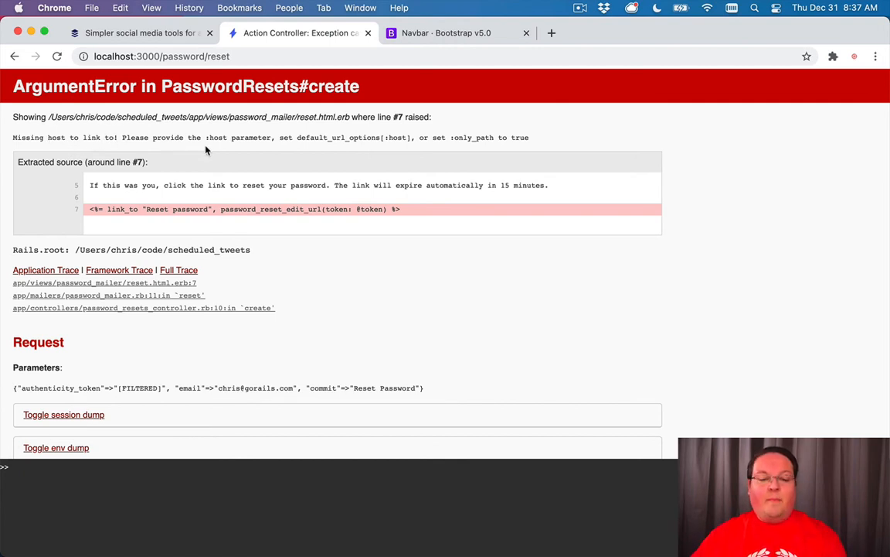
mouse_move(248, 153)
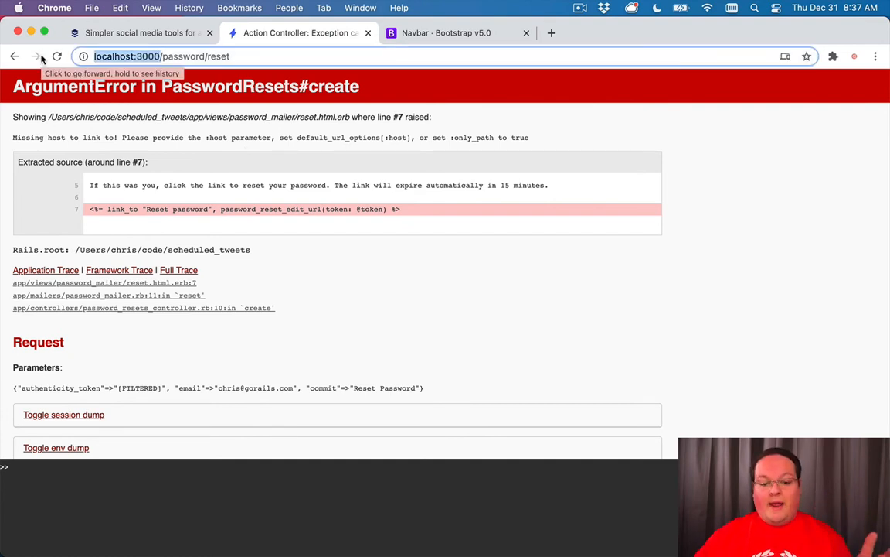
mouse_move(337, 149)
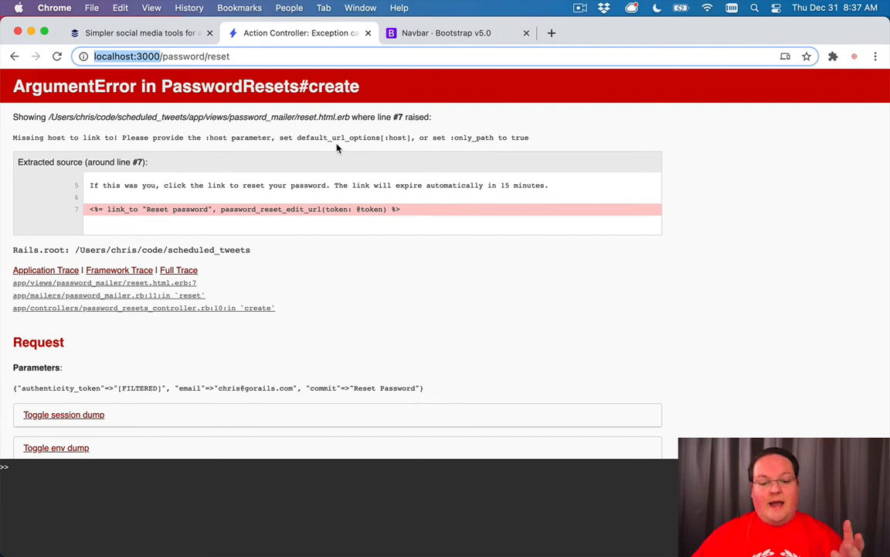
- Select default_url_options in the 'Missing host to link to' error message
double_click(338, 137)
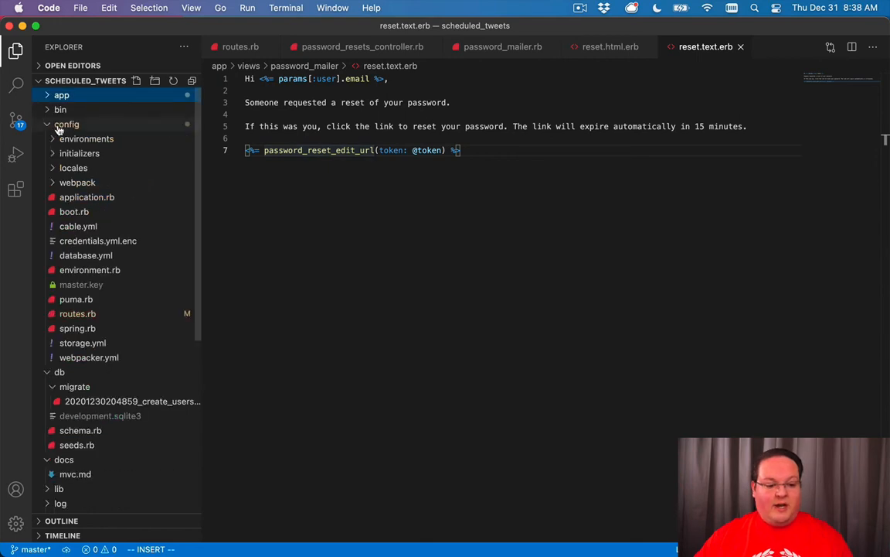
- Look through production.rb, then open config/environments/development.rb scrolled to its end
click(86, 138)
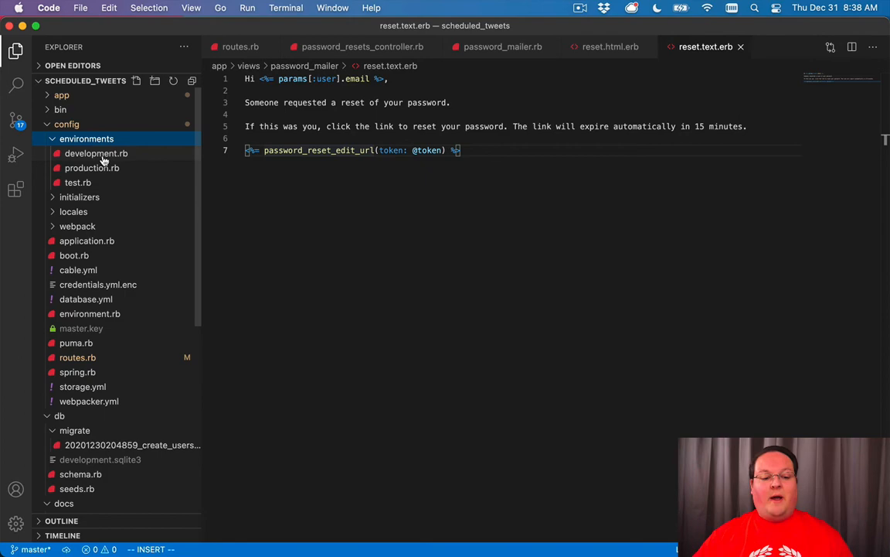
mouse_move(96, 153)
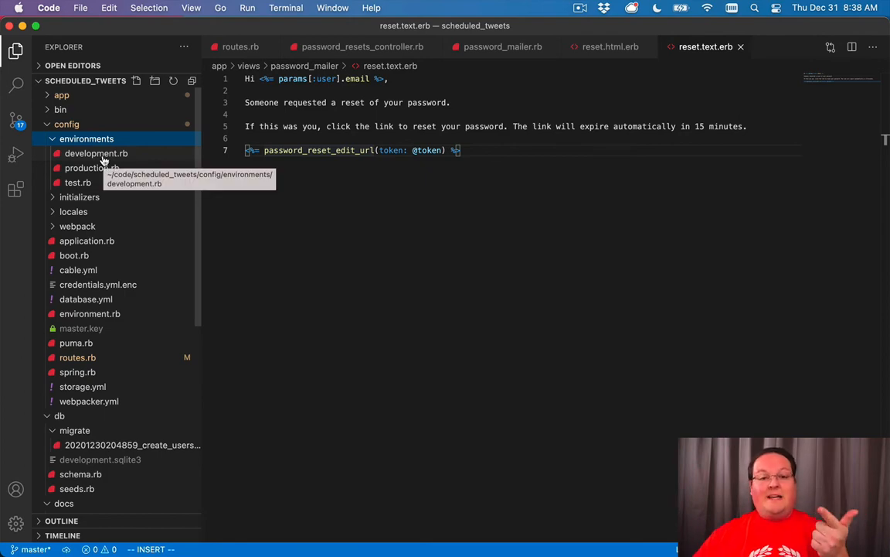
click(96, 153)
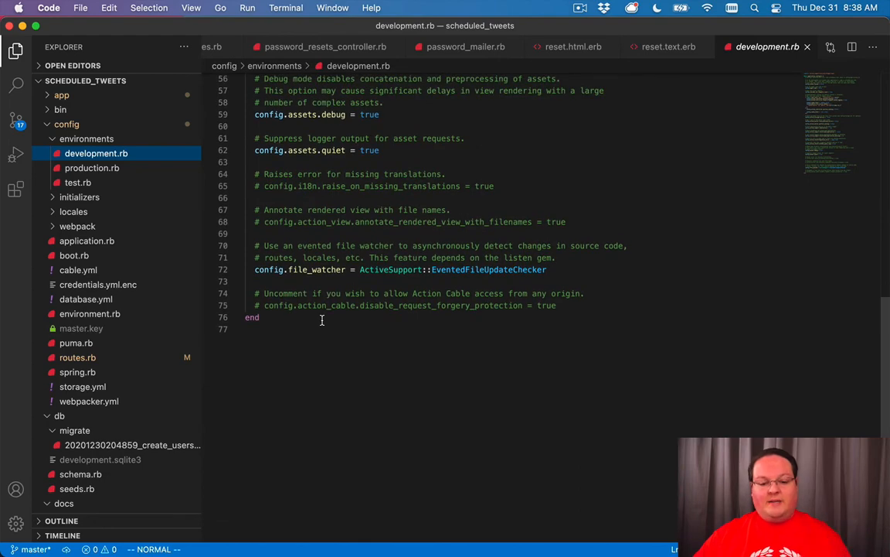
scroll(up, 3)
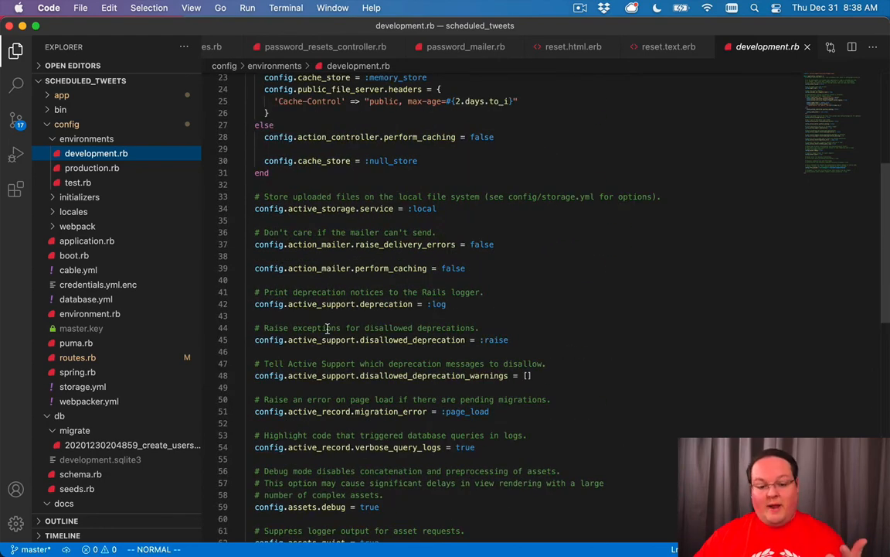
click(91, 168)
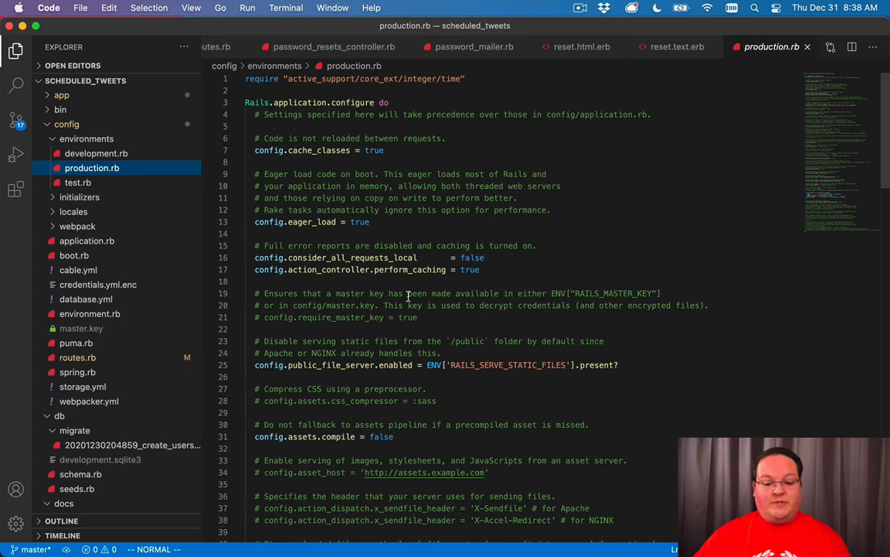
scroll(down, 3)
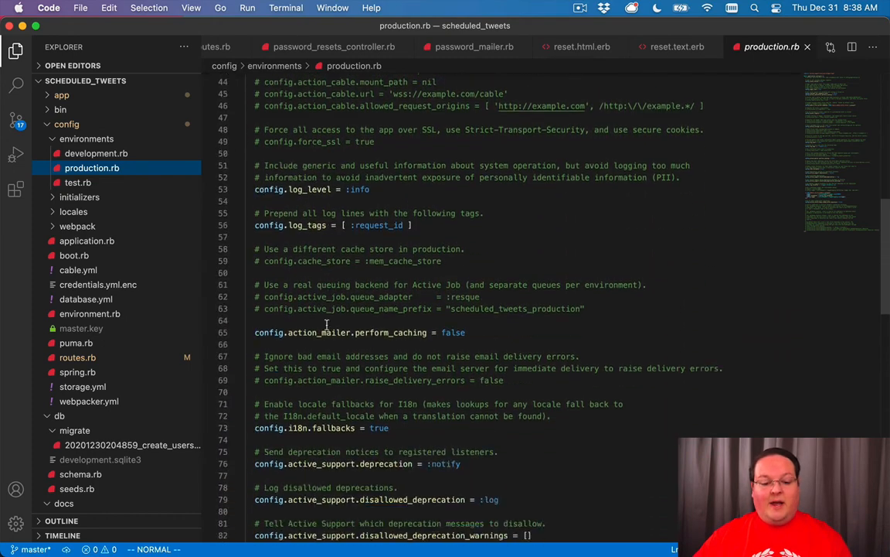
scroll(down, 3)
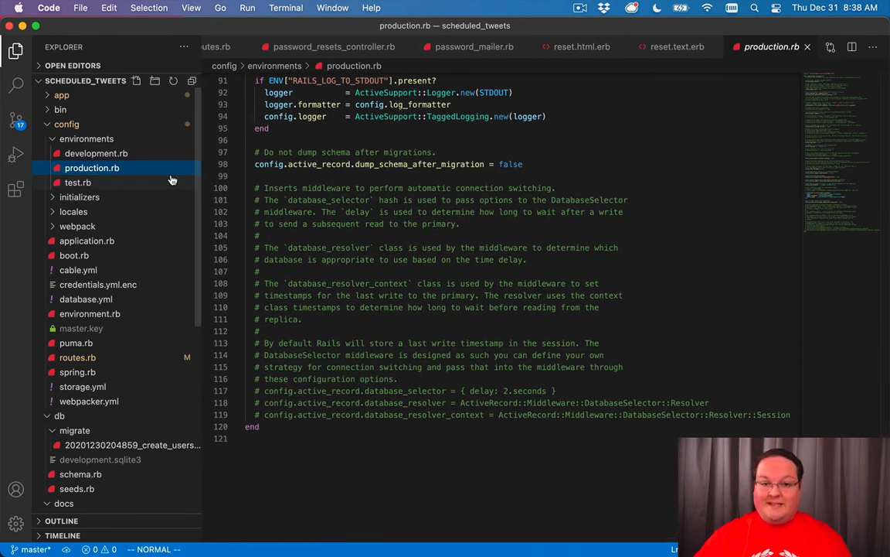
mouse_move(130, 153)
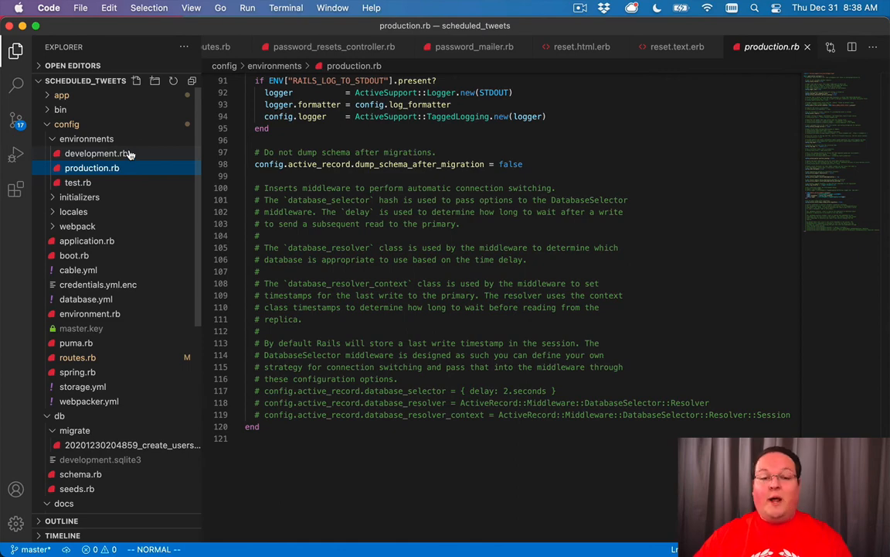
mouse_move(97, 153)
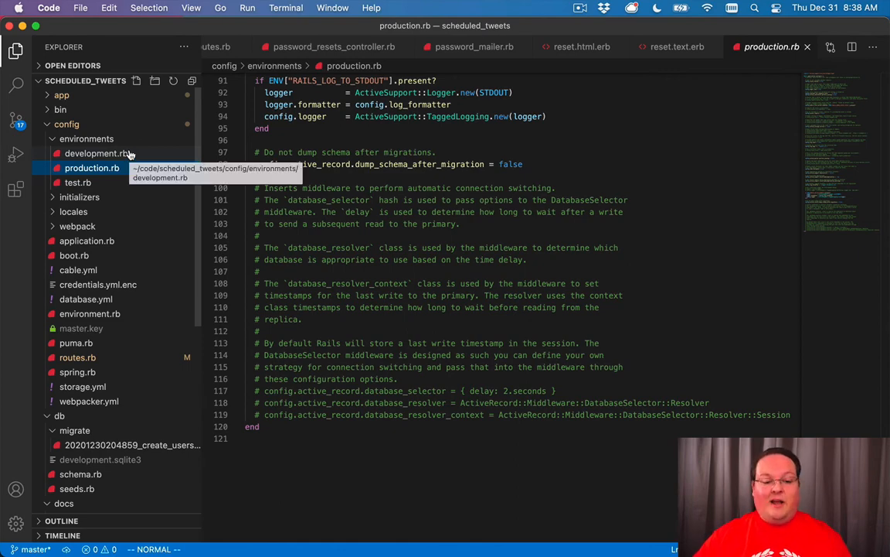
click(96, 154)
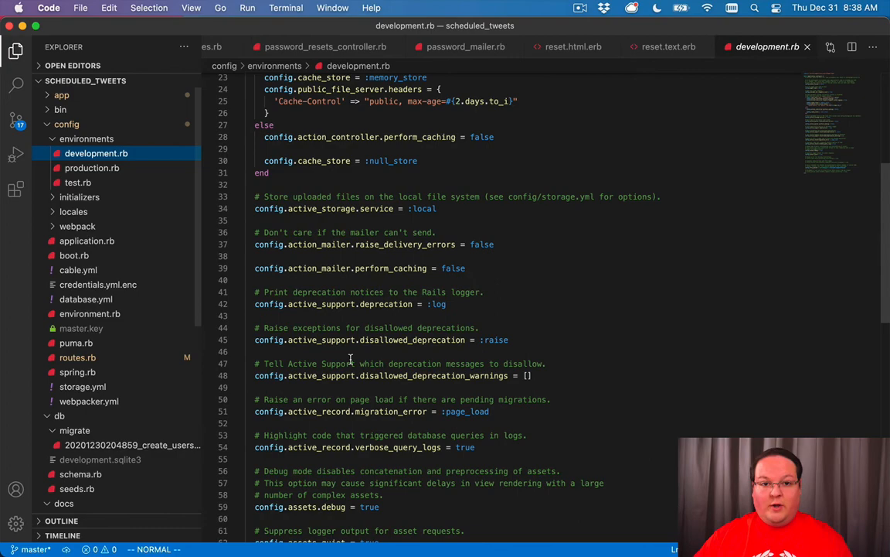
scroll(down, 3)
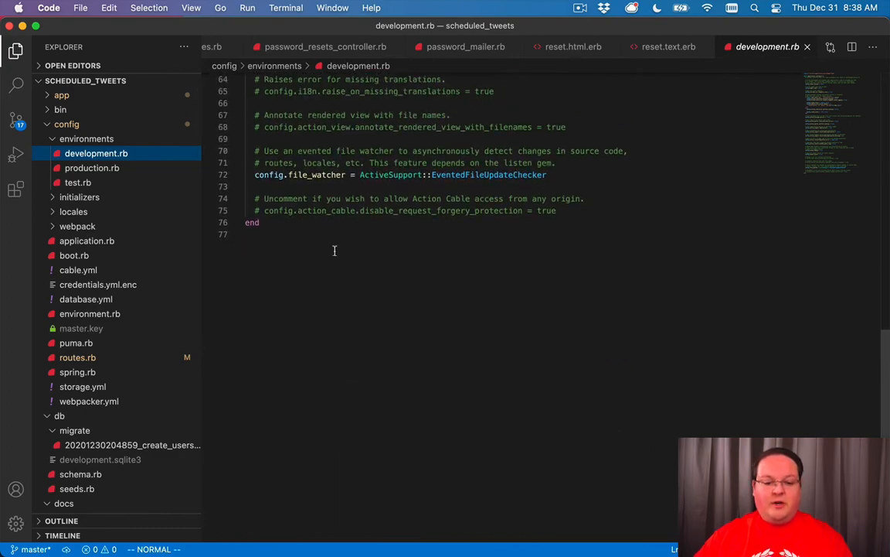
- Add config.action_mailer.default_url_options = { host: "localhost:3000" } to development.rb
key(enter)
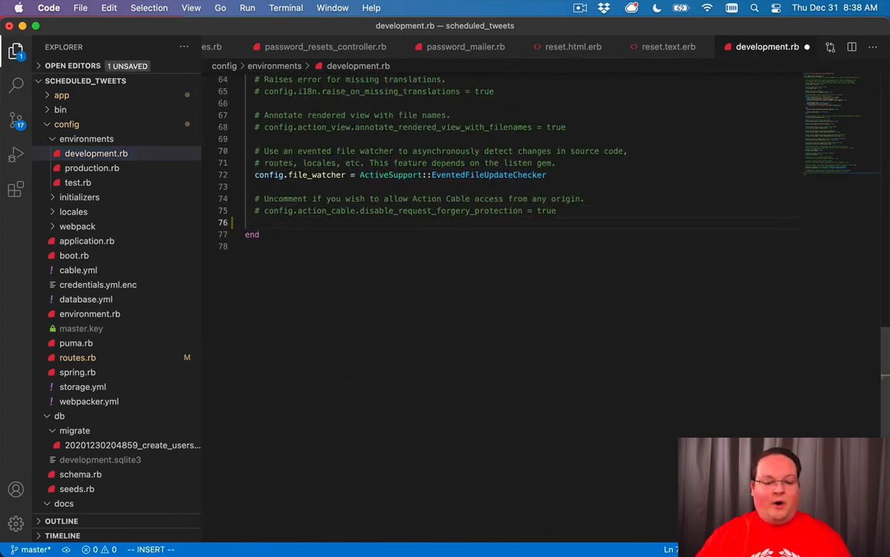
scroll(up, 3)
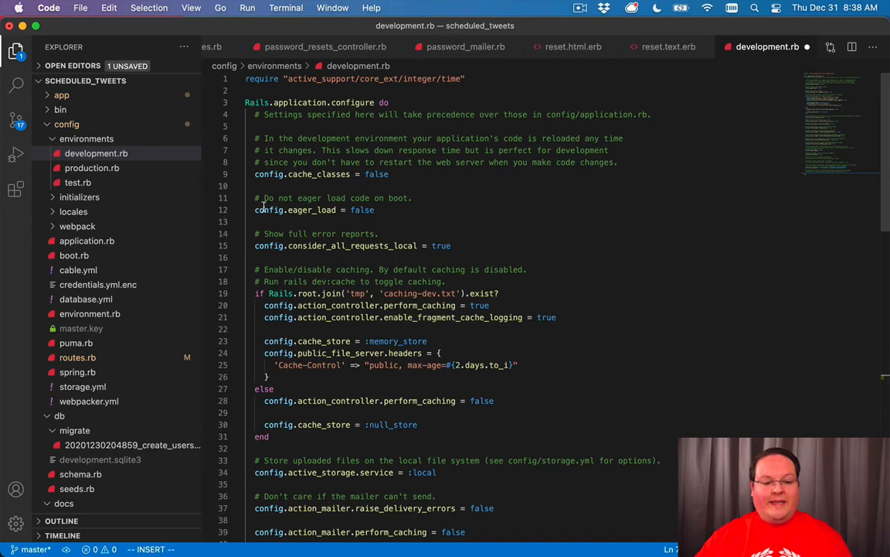
scroll(down, 3)
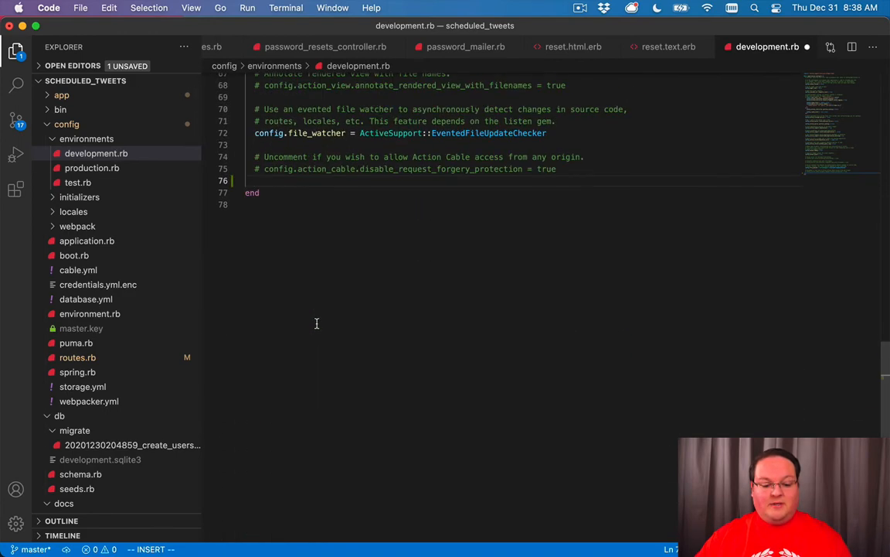
text(config.)
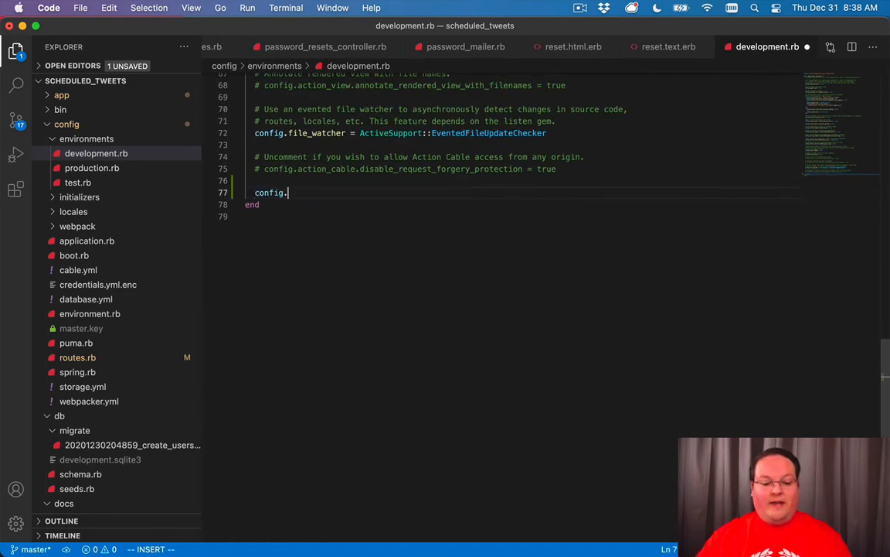
text(action_mailer.default_url_options = { host)
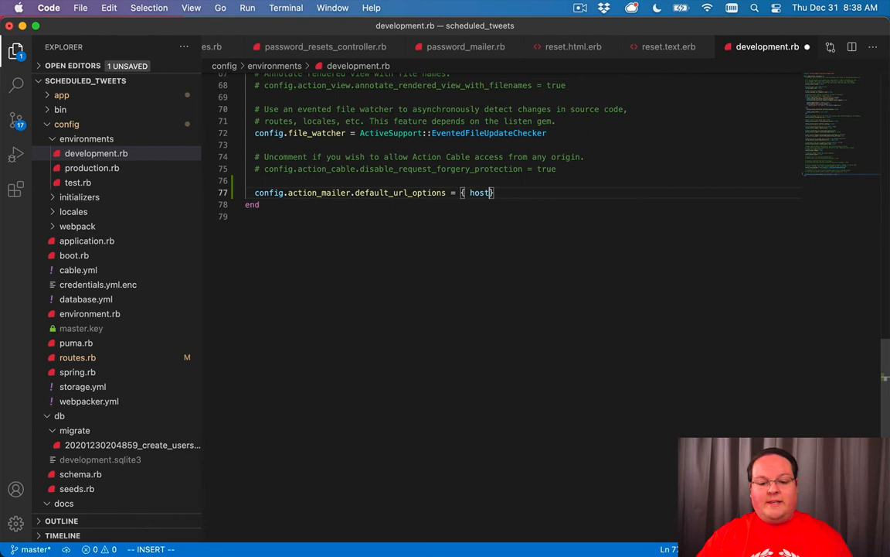
text(: "localhost")
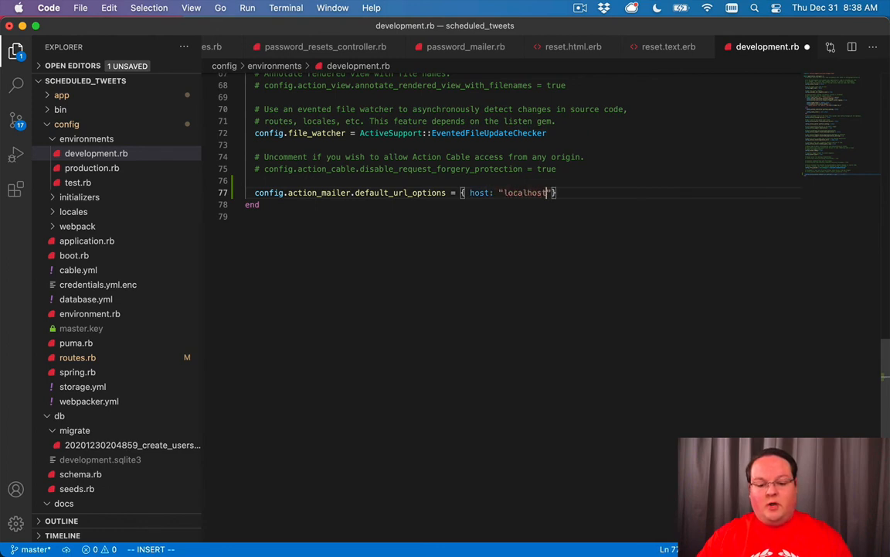
text(:3000)
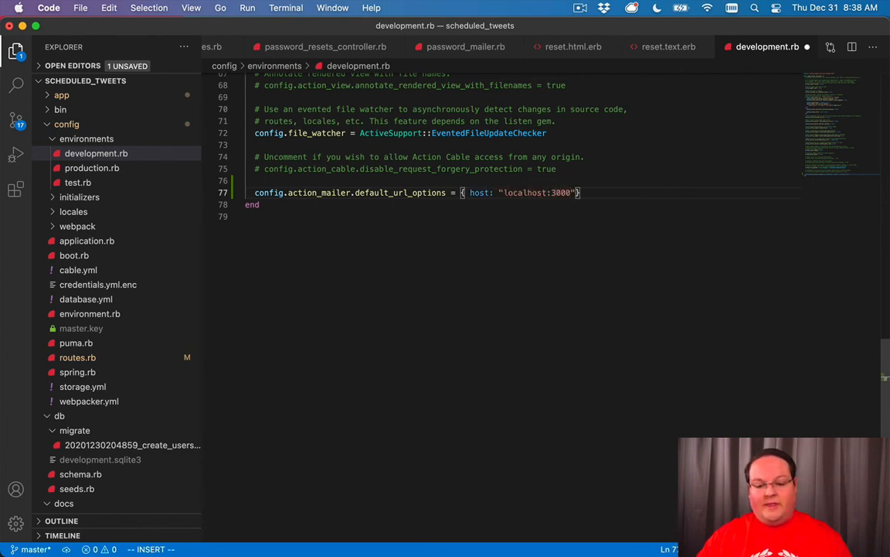
key(cmd+tab)
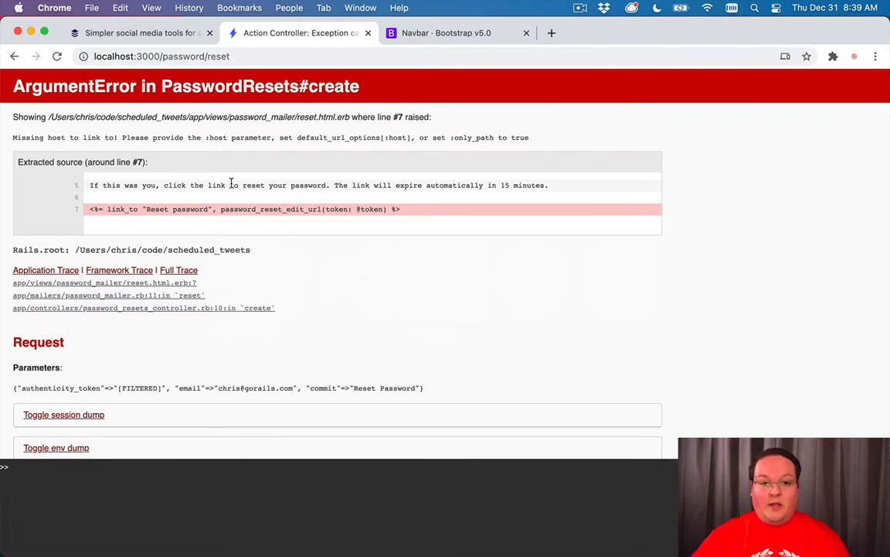
- Reload the error page and confirm form resubmission to resend the reset request
click(56, 56)
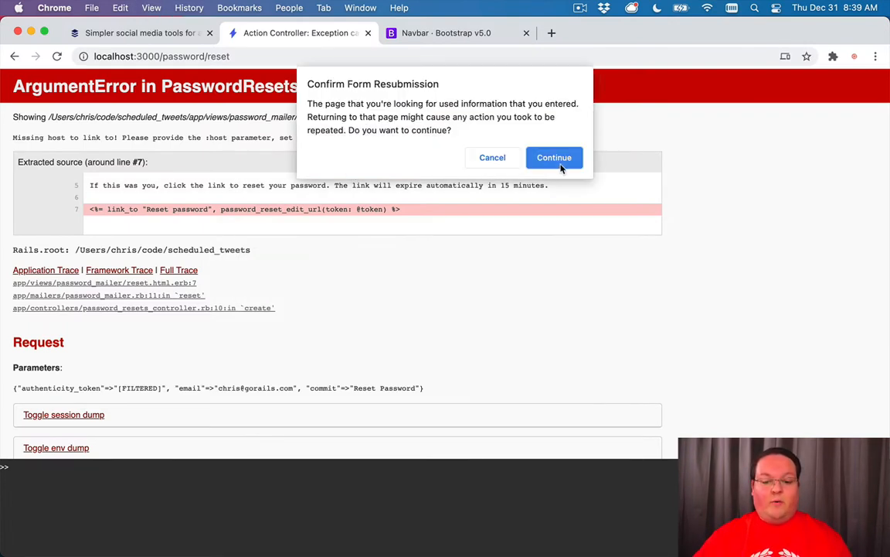
click(555, 156)
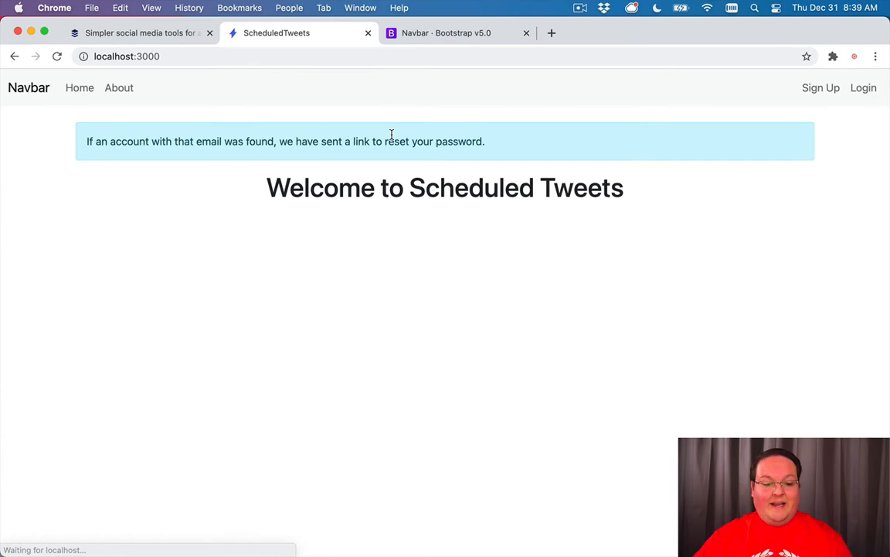
double_click(208, 141)
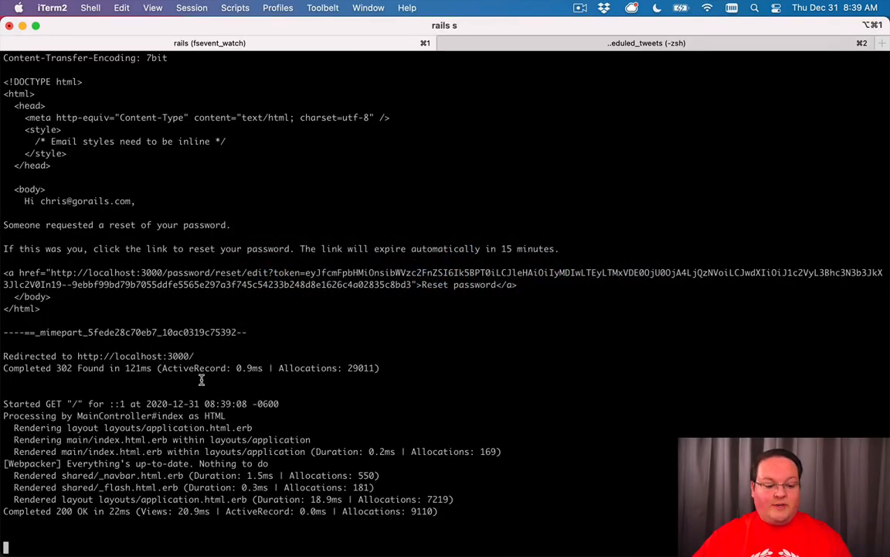
mouse_move(353, 325)
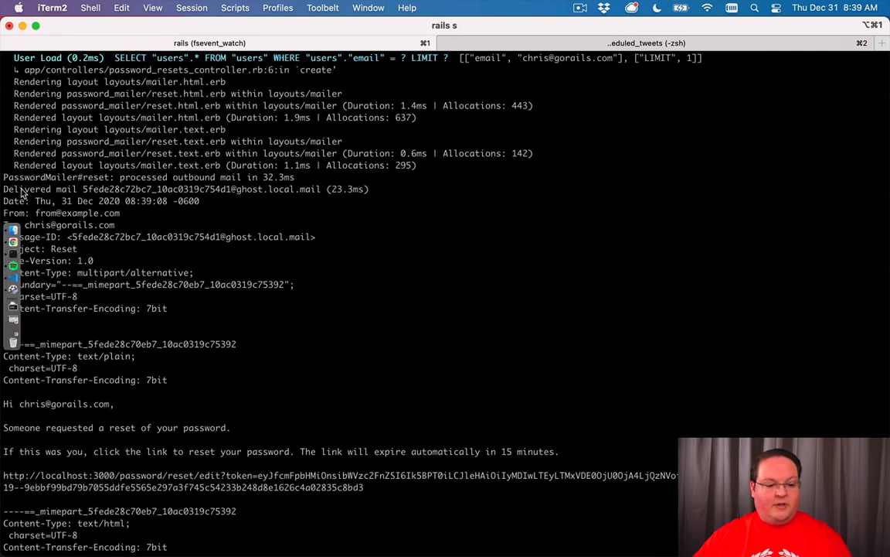
- Scroll the server log to the delivered email and open its password/reset/edit?token= link
scroll(down, 3)
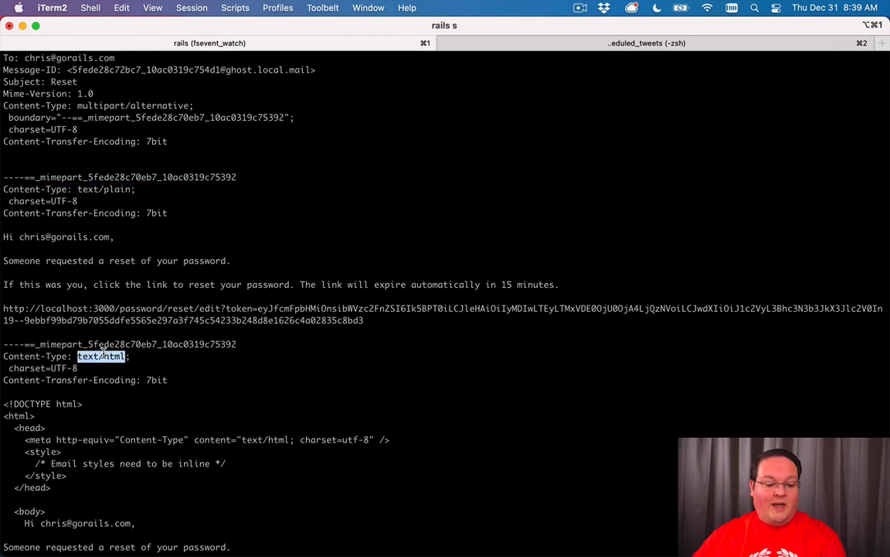
scroll(down, 3)
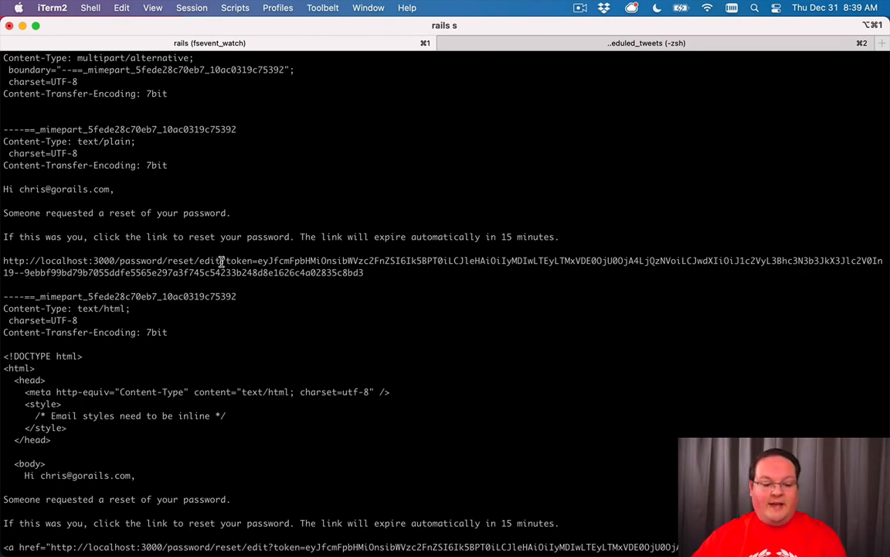
double_click(238, 260)
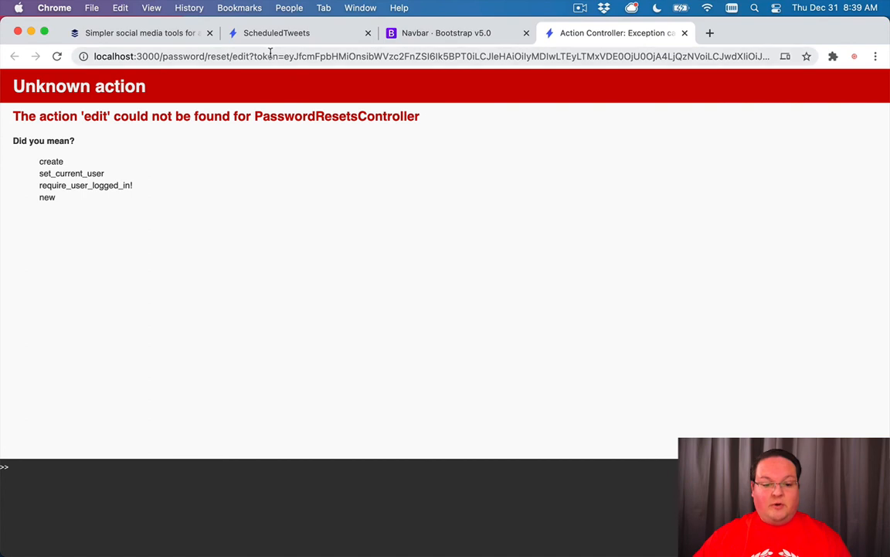
double_click(266, 55)
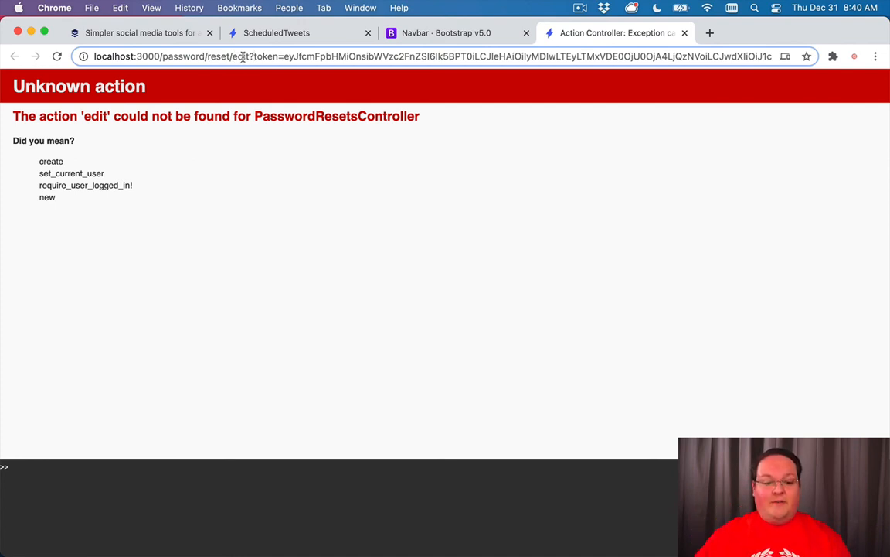
double_click(204, 56)
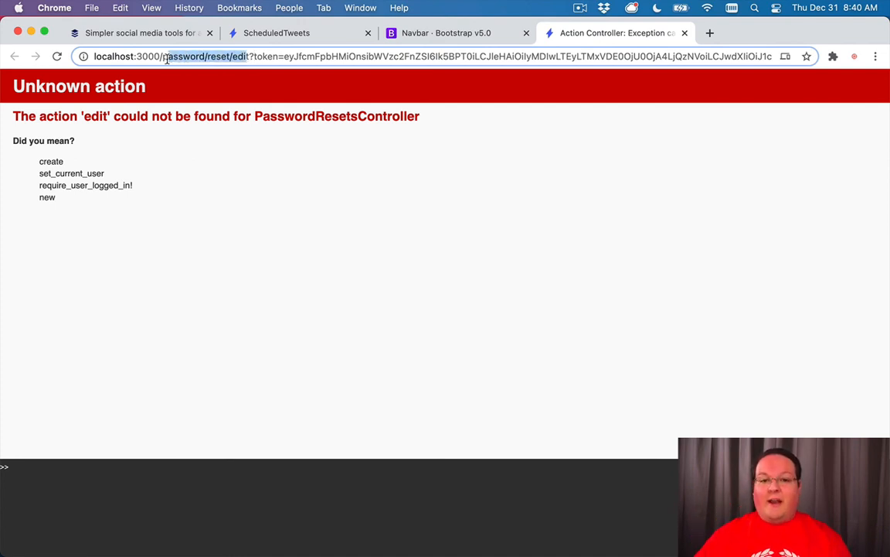
click(255, 56)
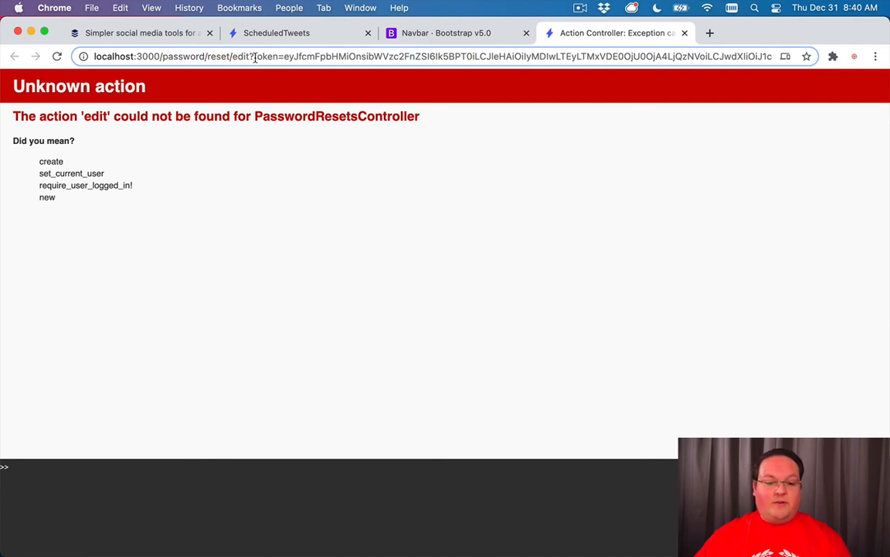
double_click(284, 56)
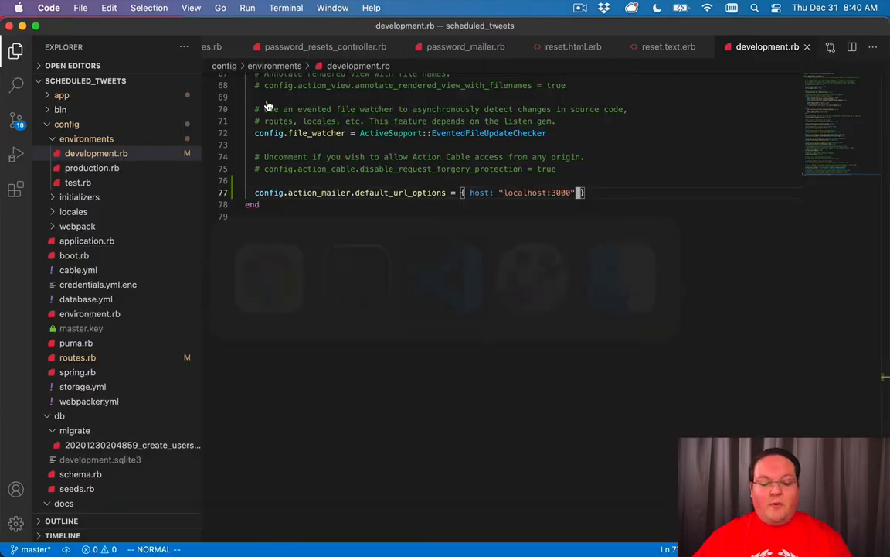
- Switch to the password_resets_controller.rb editor tab
scroll(up, 3)
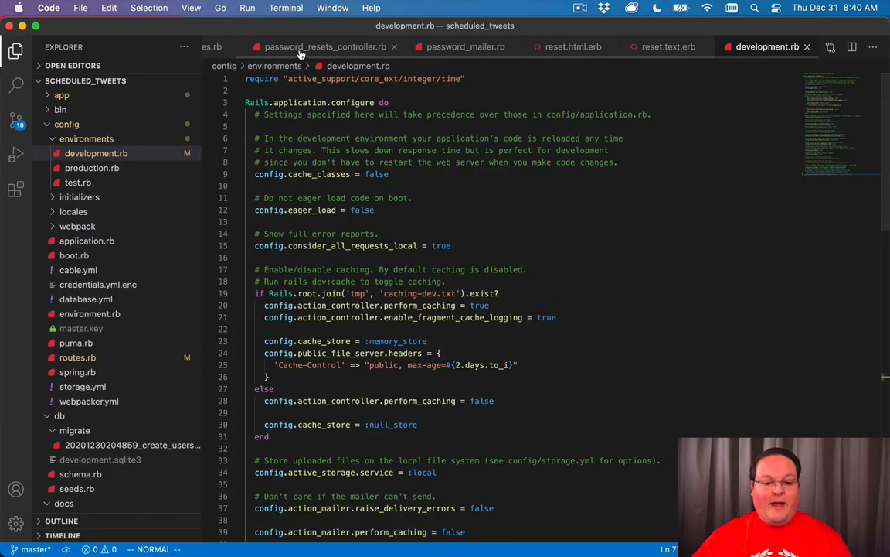
click(324, 47)
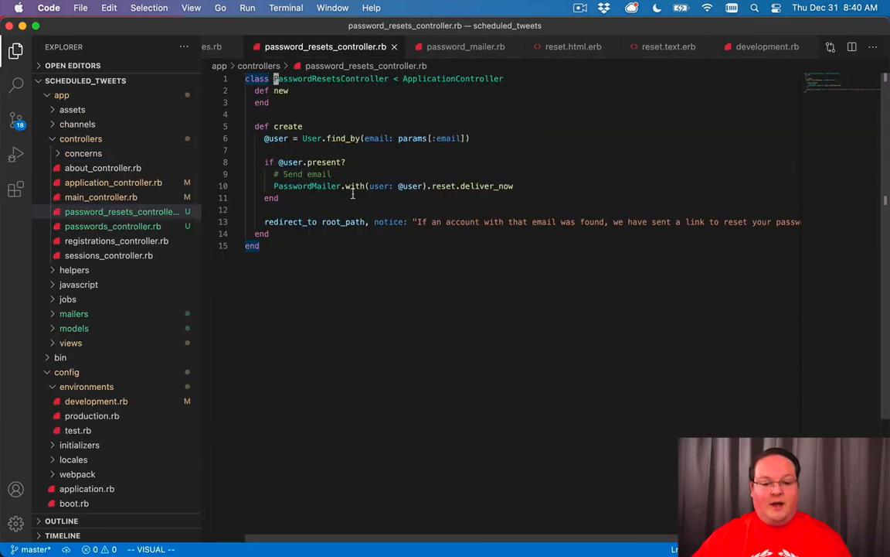